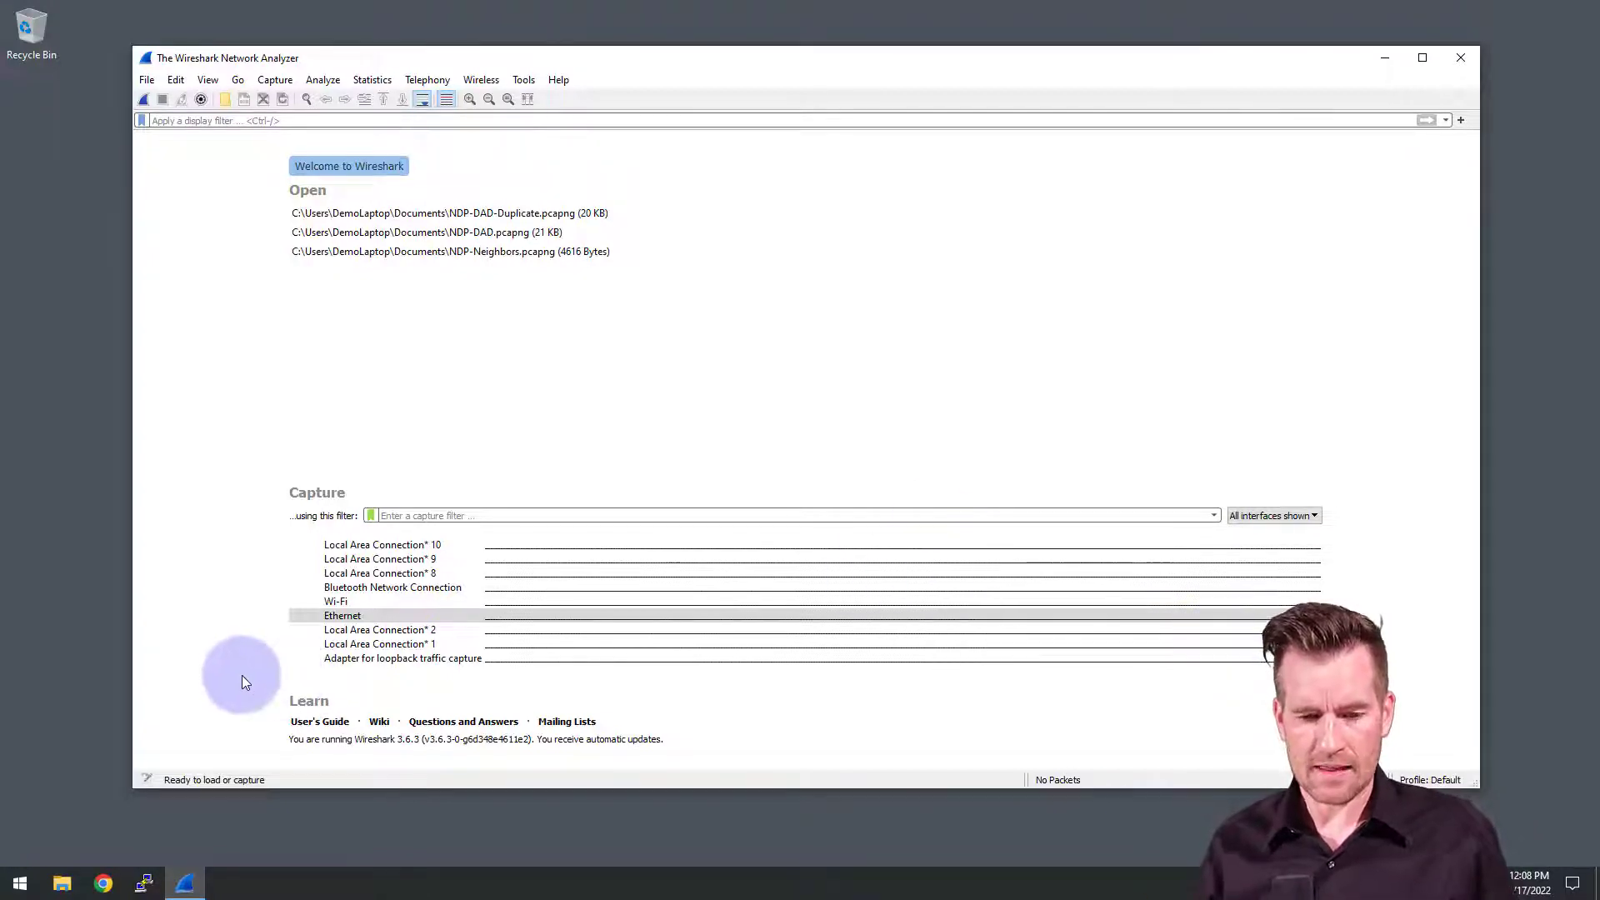
# Start a live capture on the Ethernet interface from the welcome page
pyautogui.click(343, 615)
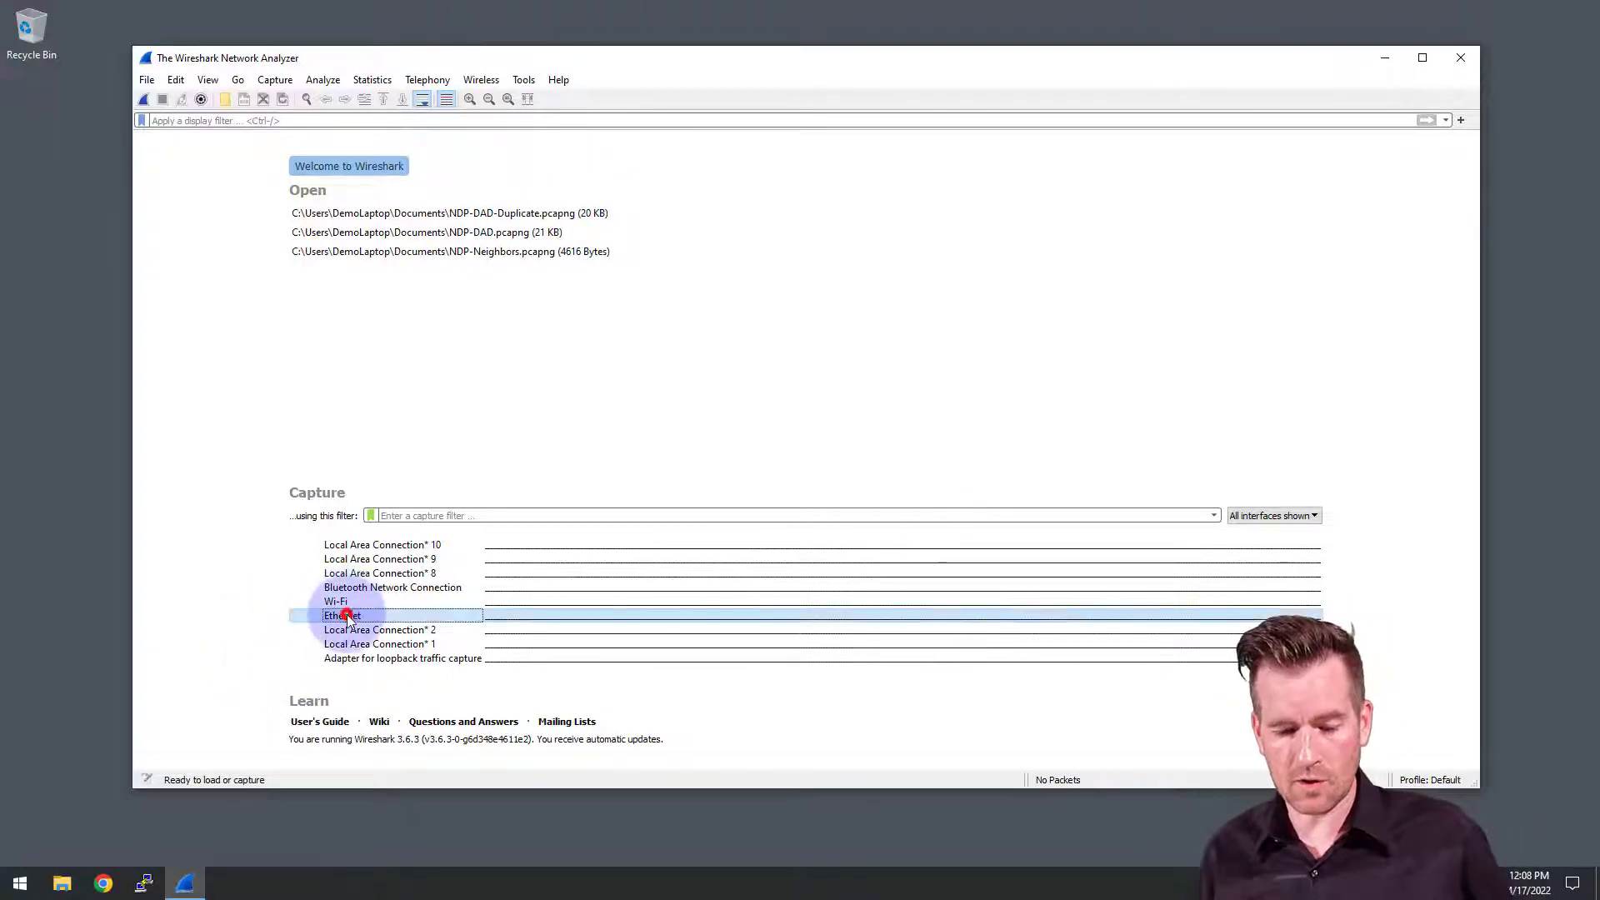
pyautogui.doubleClick(342, 615)
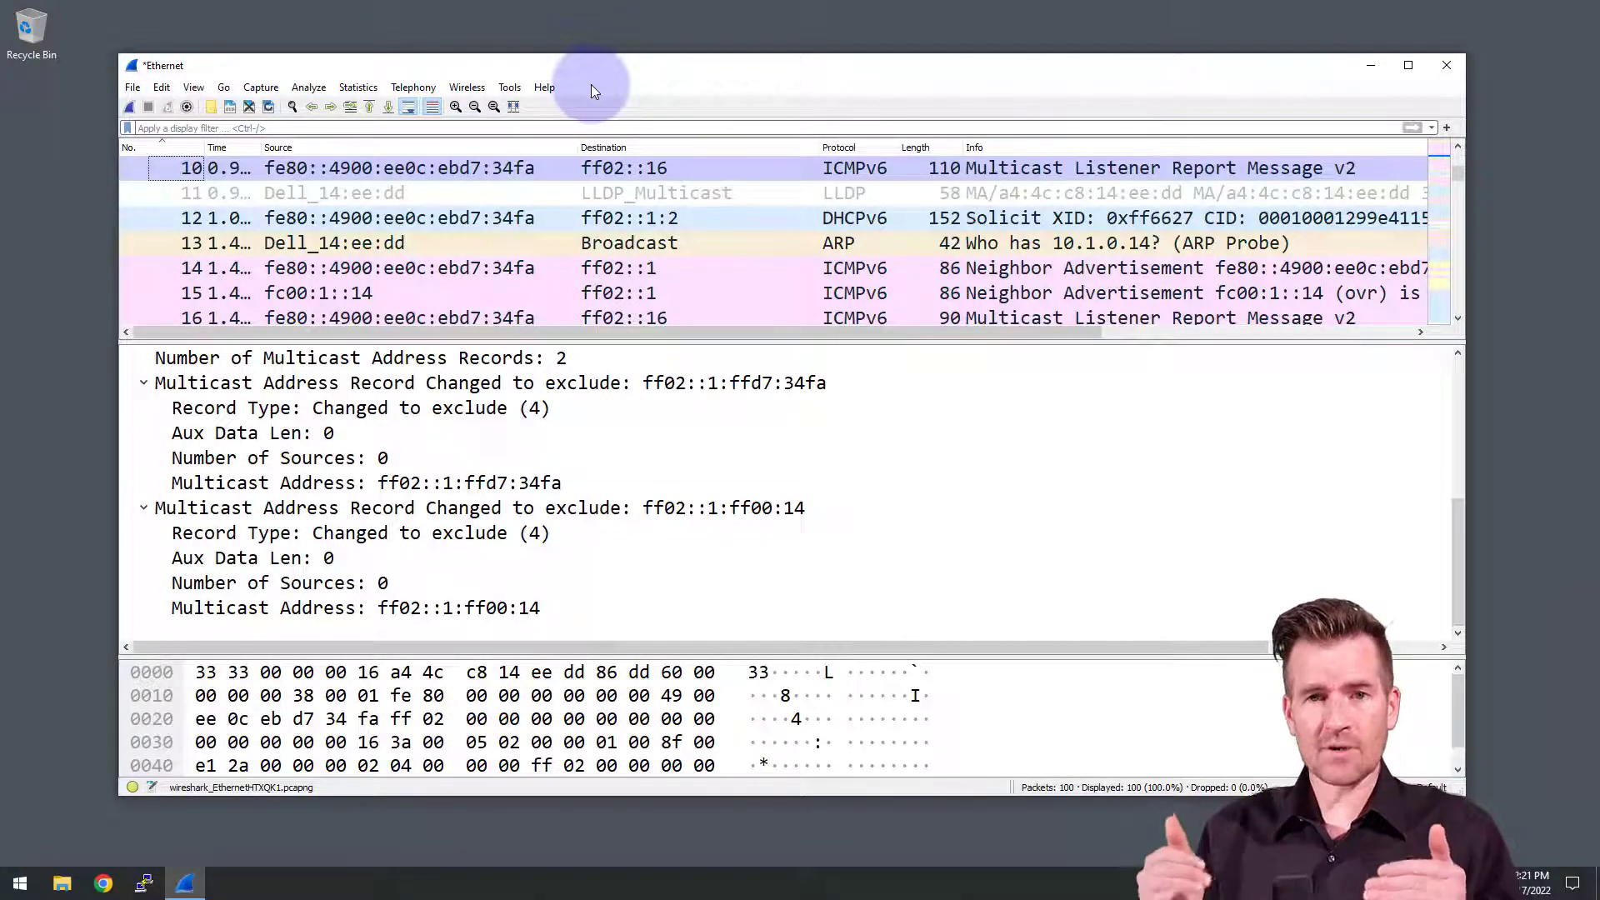
pyautogui.moveTo(546, 40)
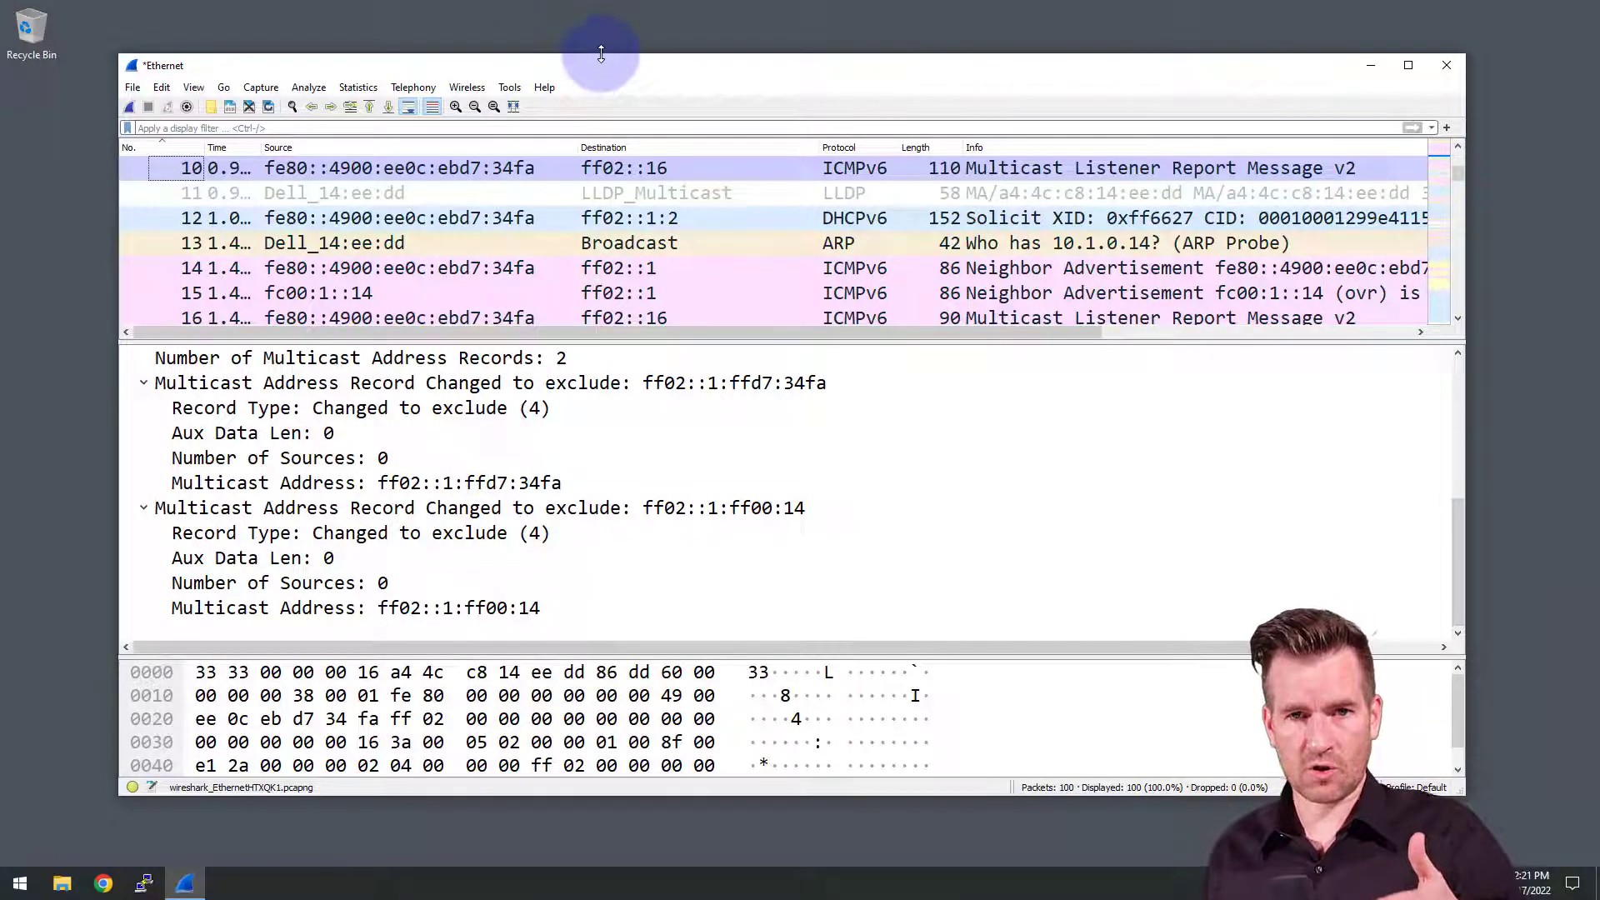
pyautogui.moveTo(725, 117)
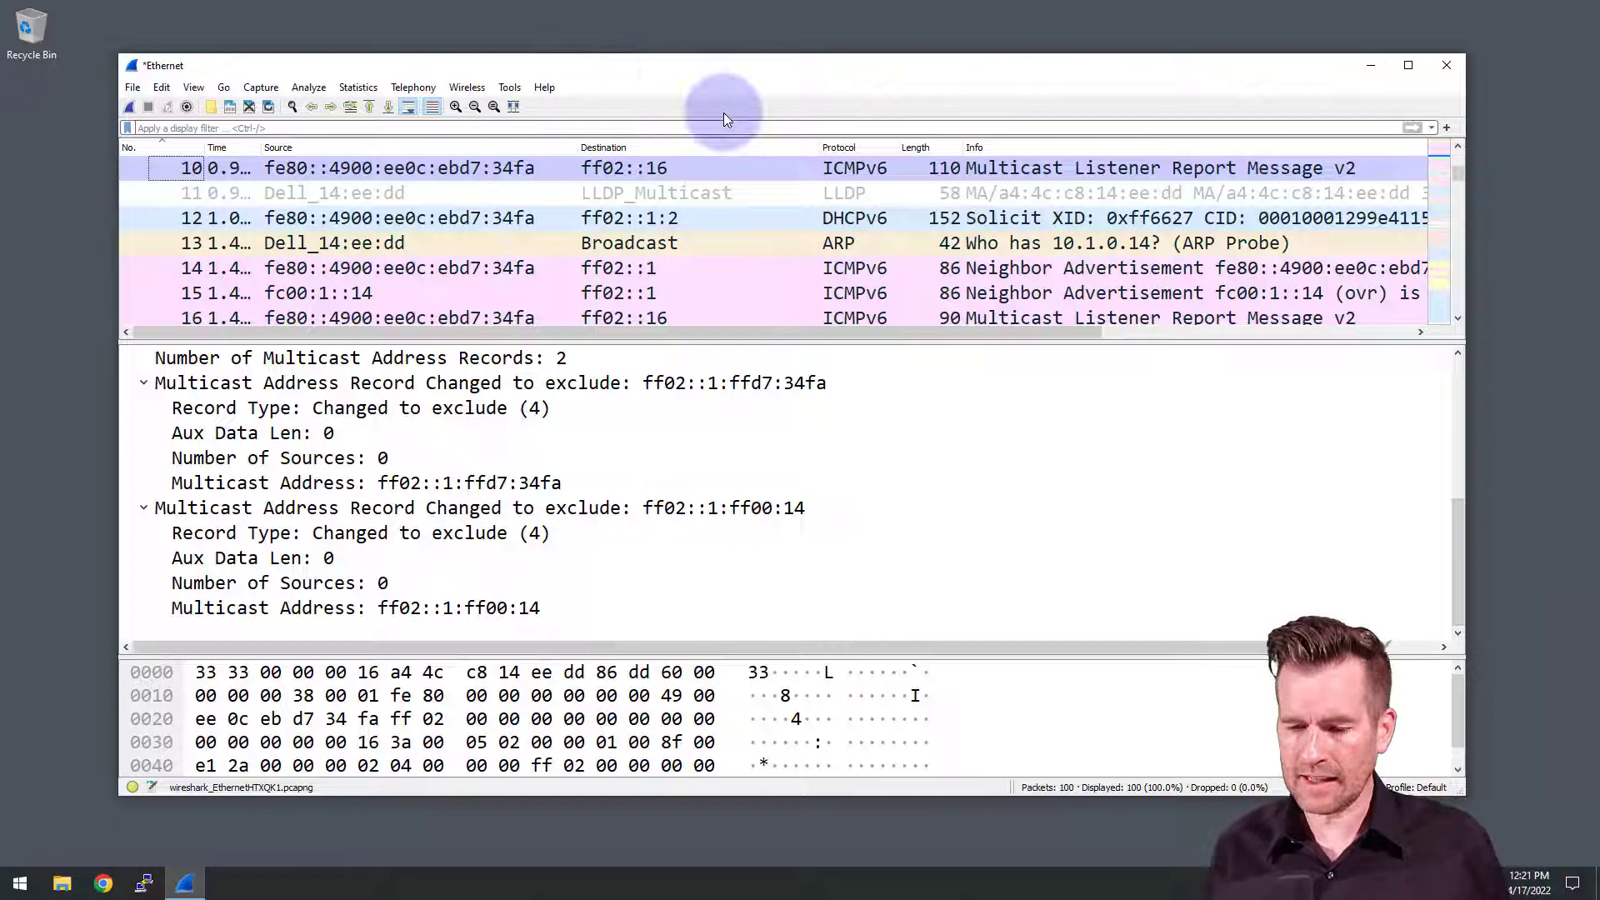
pyautogui.moveTo(851, 147)
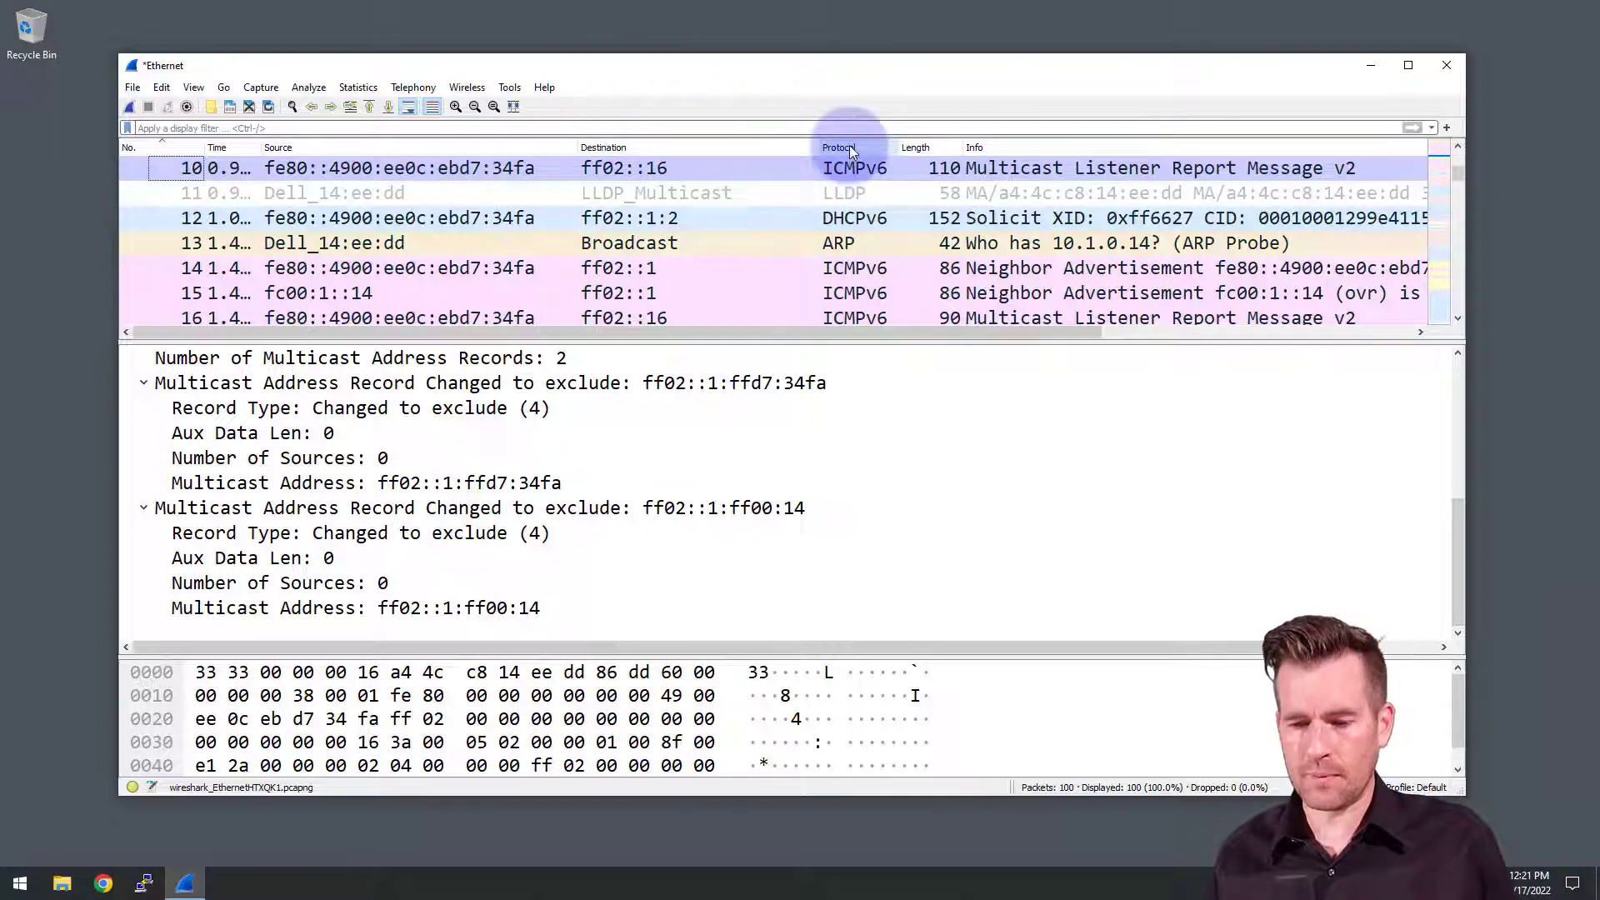
# Scroll the packet list to reach the Multicast Listener Report near the top
pyautogui.scroll(3)
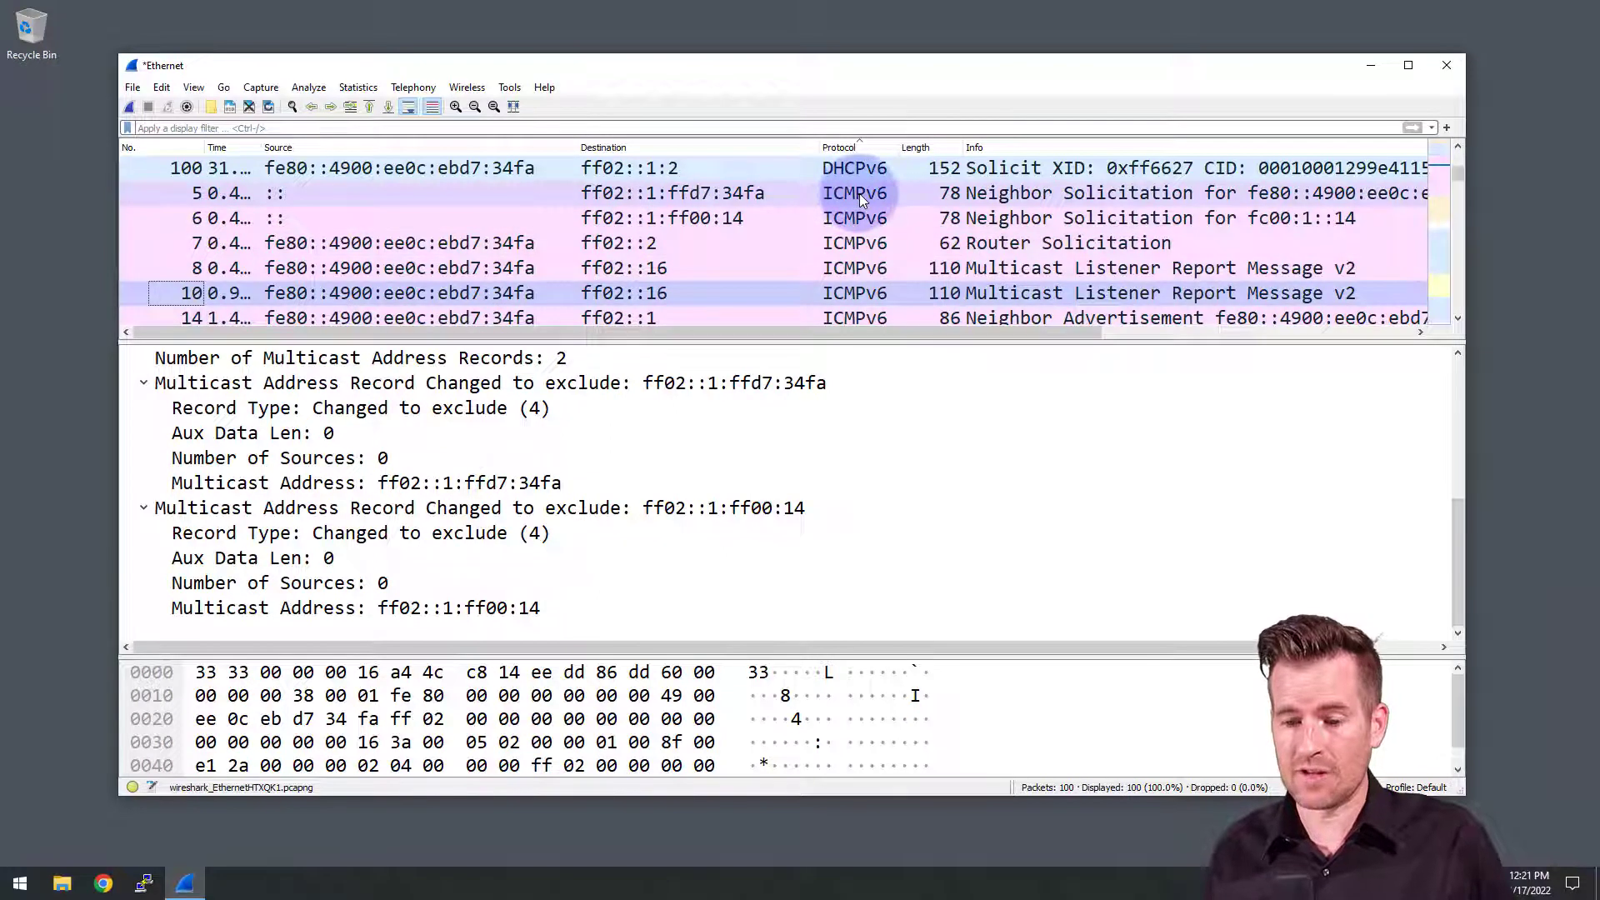
pyautogui.moveTo(852, 167)
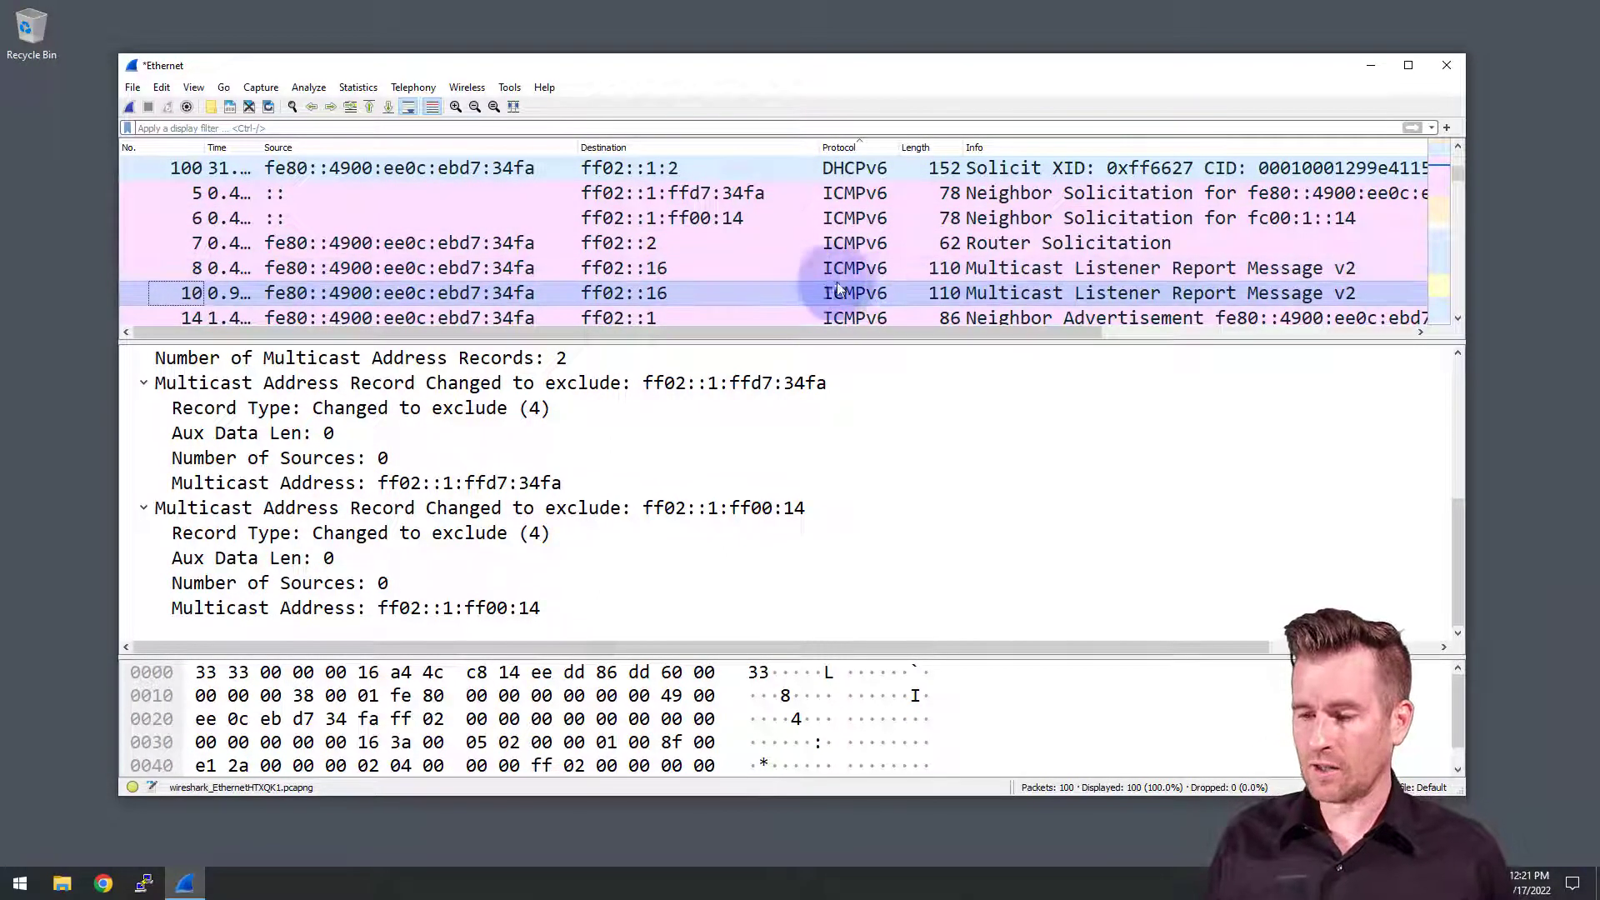
pyautogui.moveTo(1133, 278)
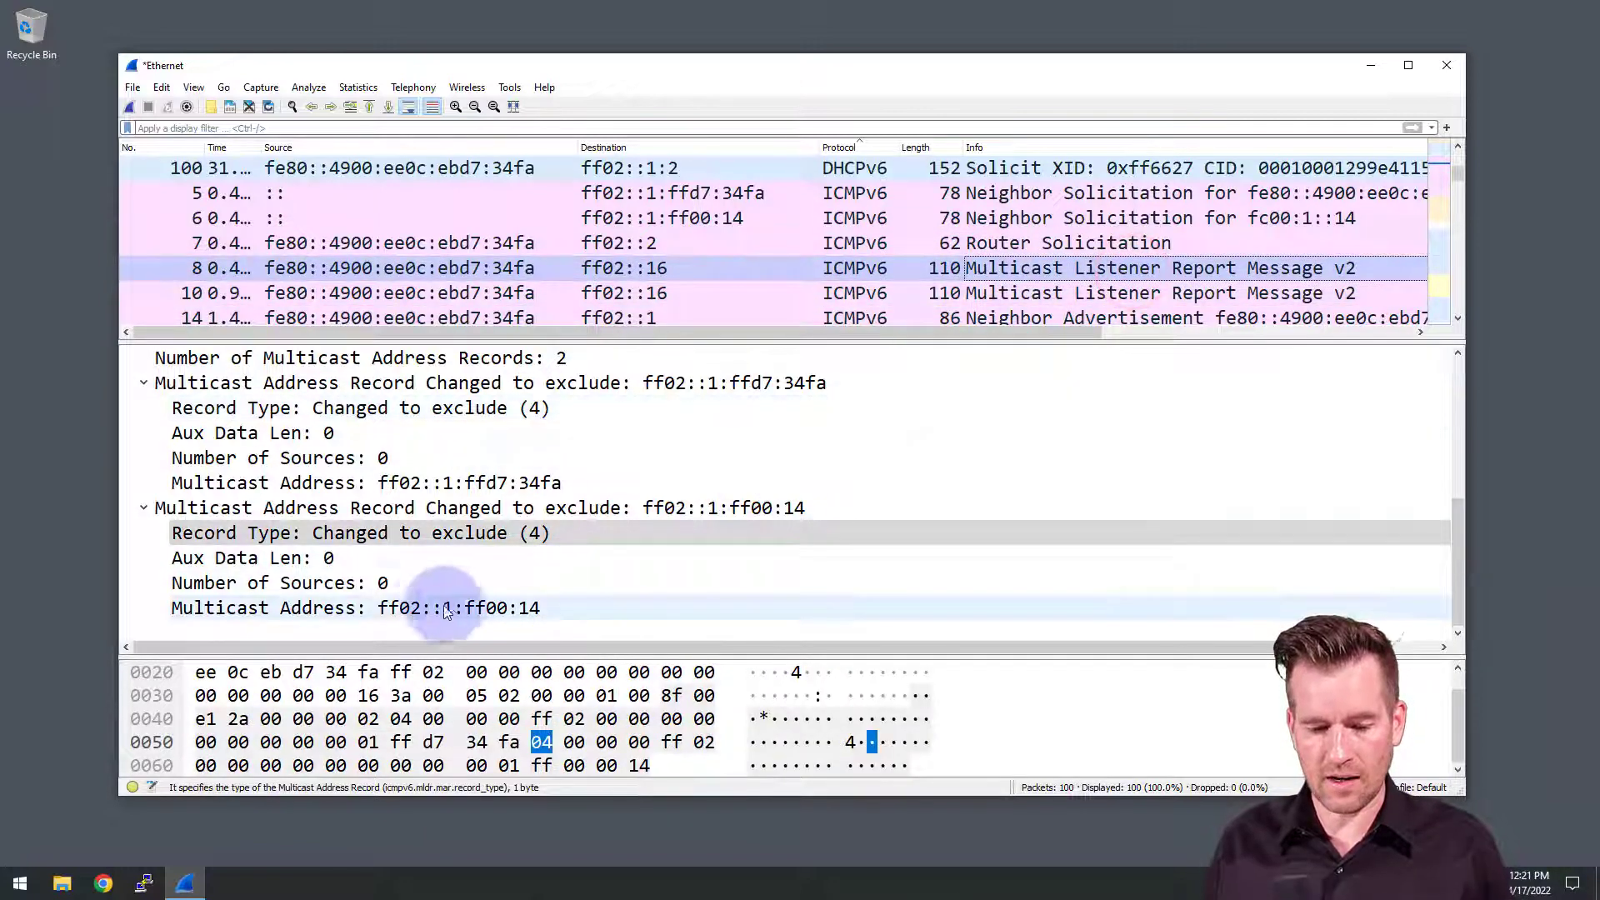
# Inspect the ff02::1:ff00:14 address bytes, then move to the next Multicast Listener Report
pyautogui.click(357, 606)
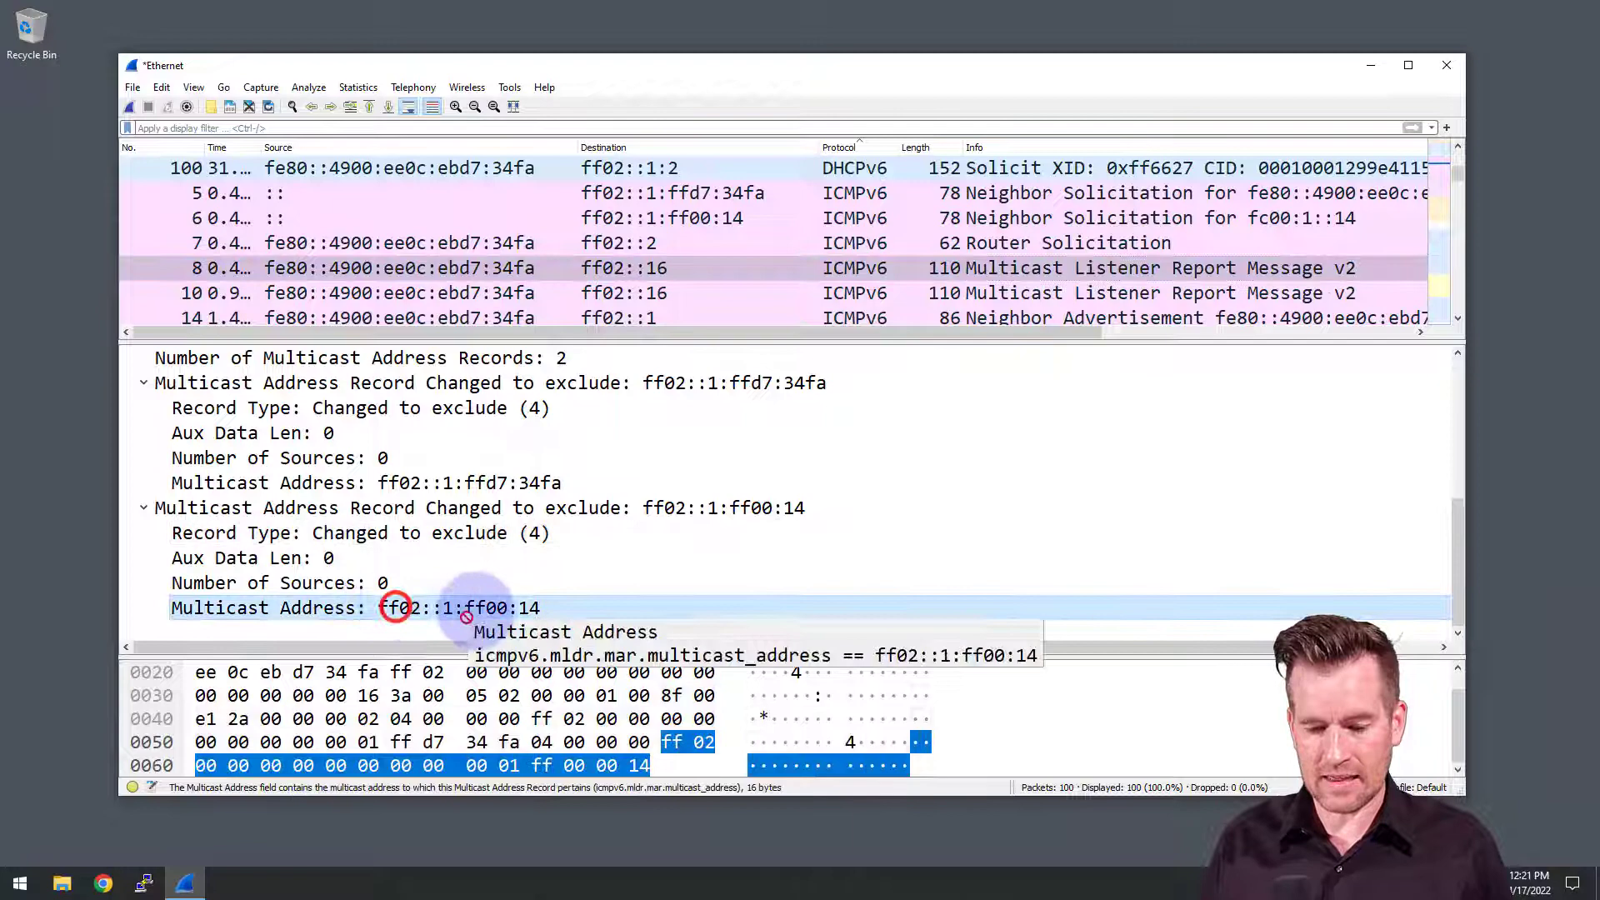
pyautogui.moveTo(520, 620)
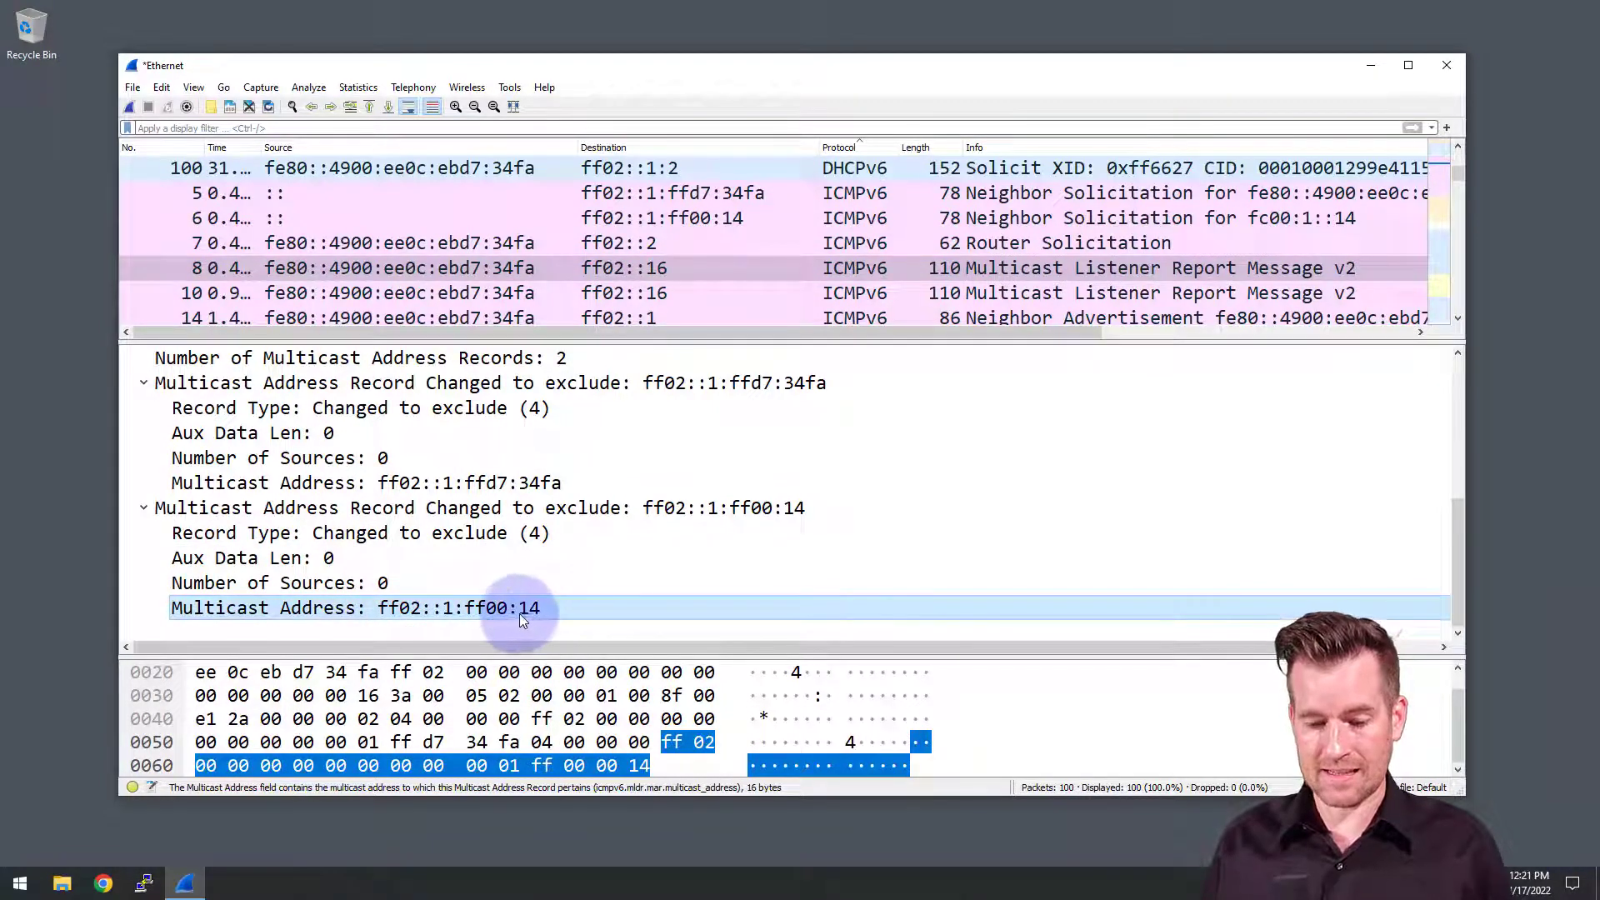
pyautogui.moveTo(502, 613)
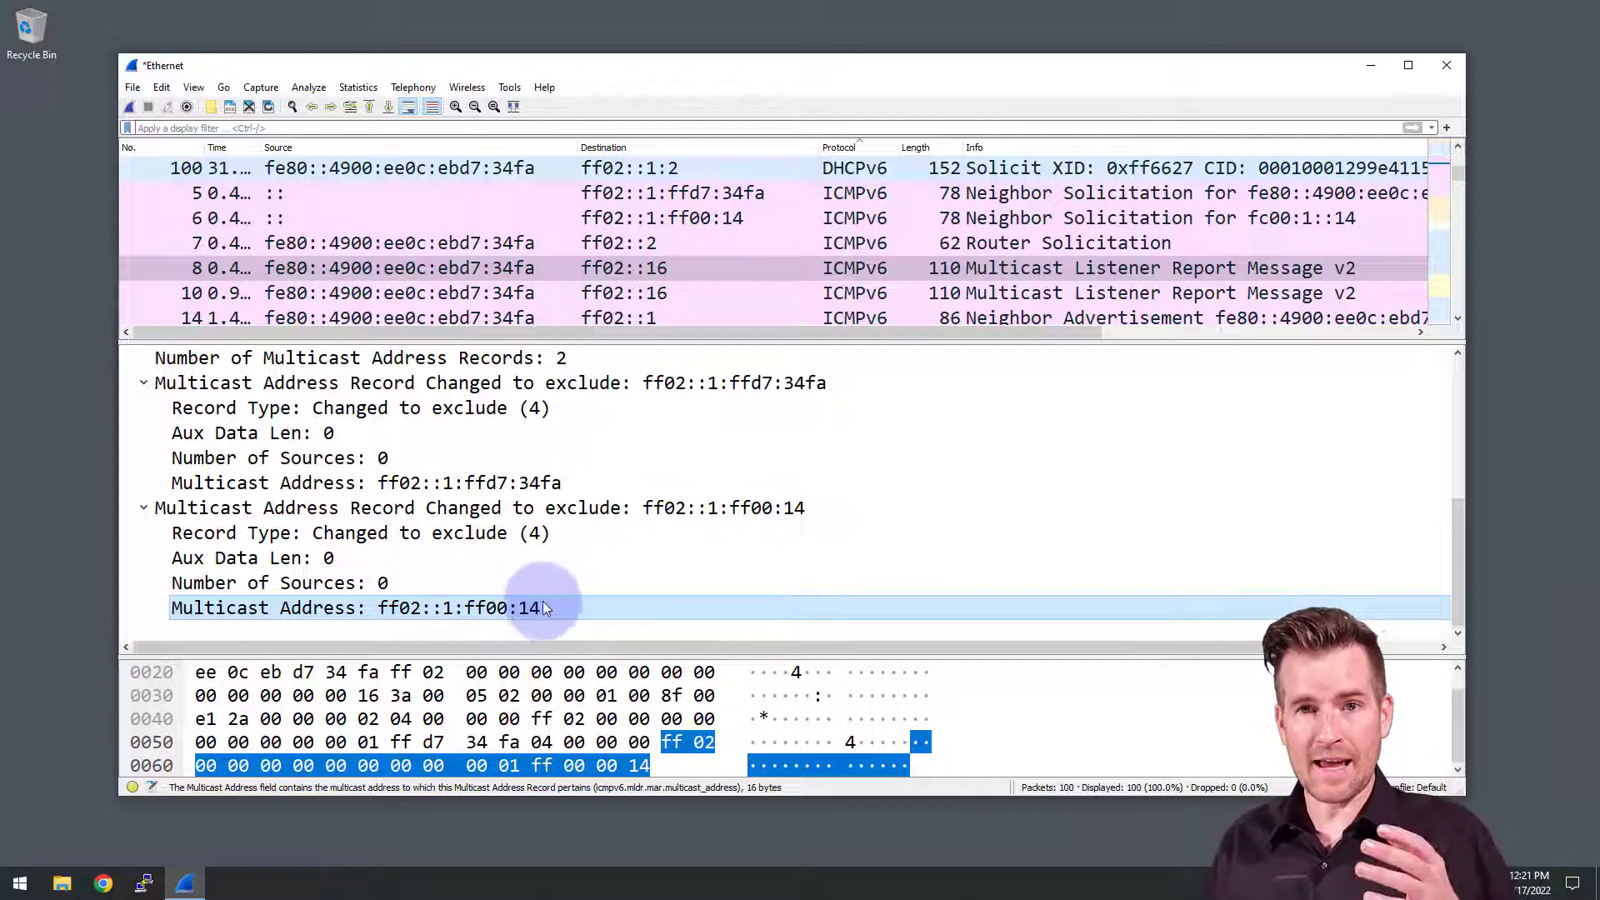
pyautogui.moveTo(928, 328)
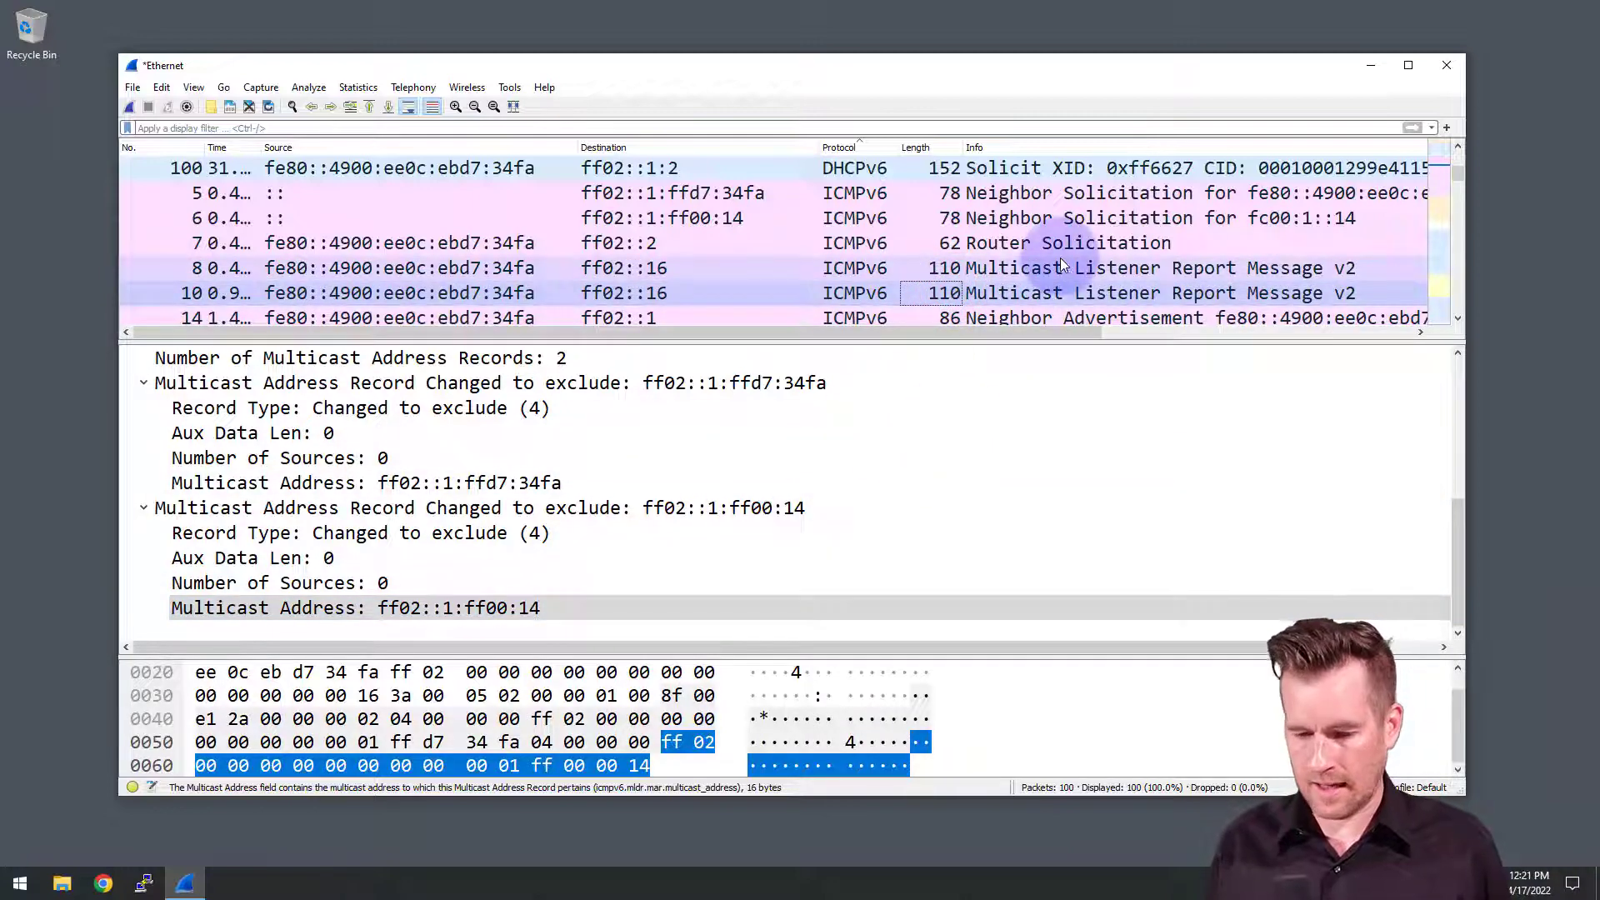
pyautogui.scroll(-3)
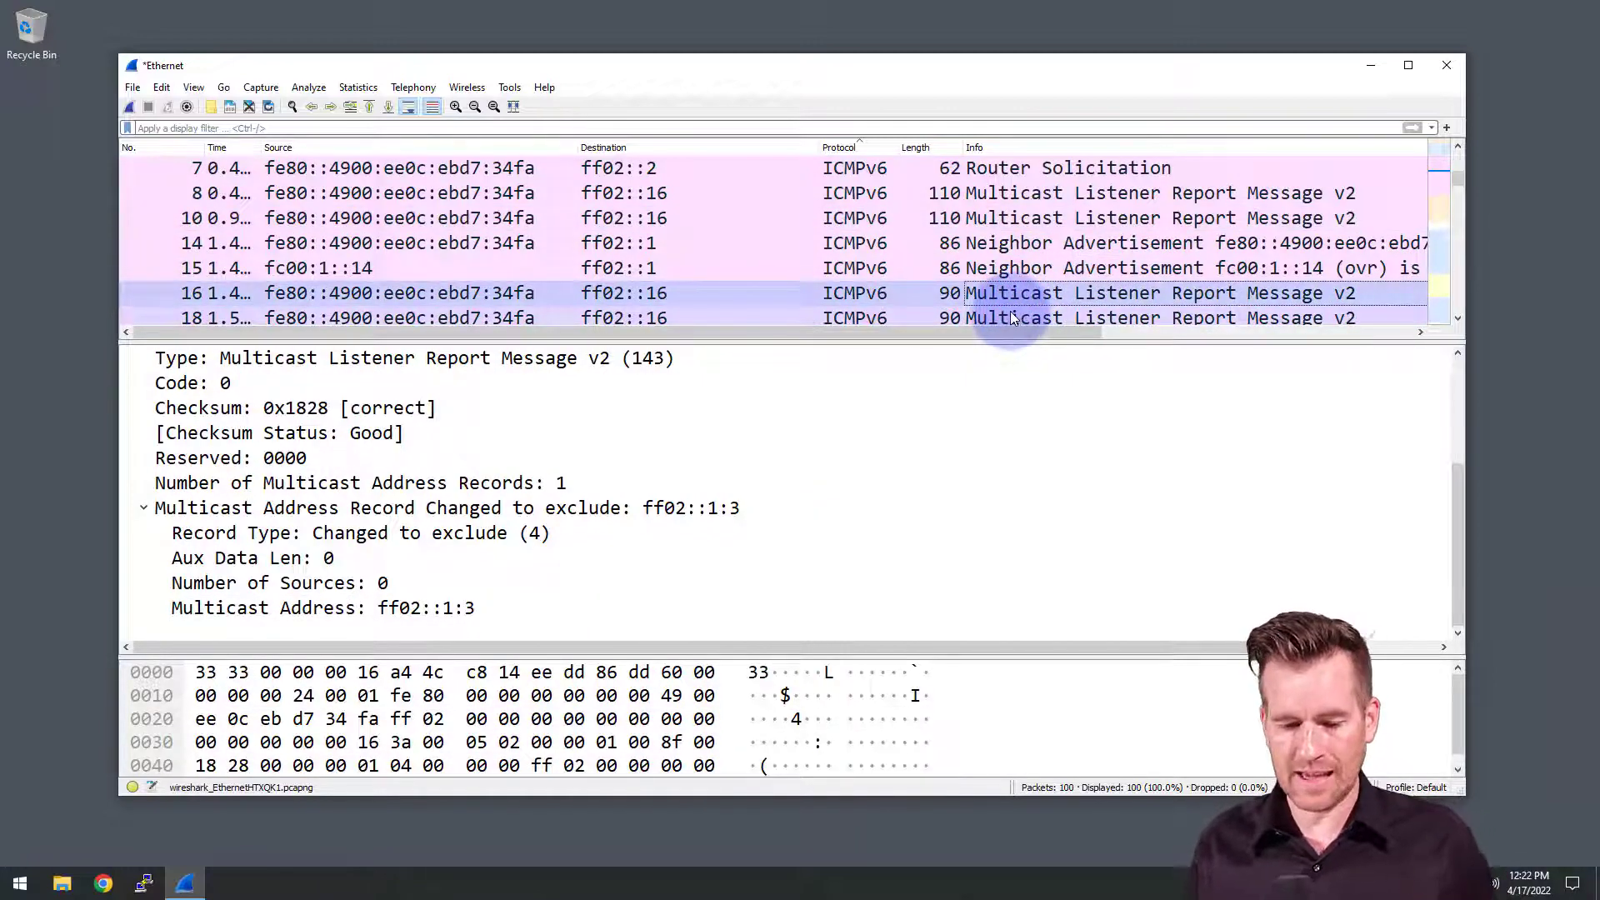
pyautogui.click(715, 317)
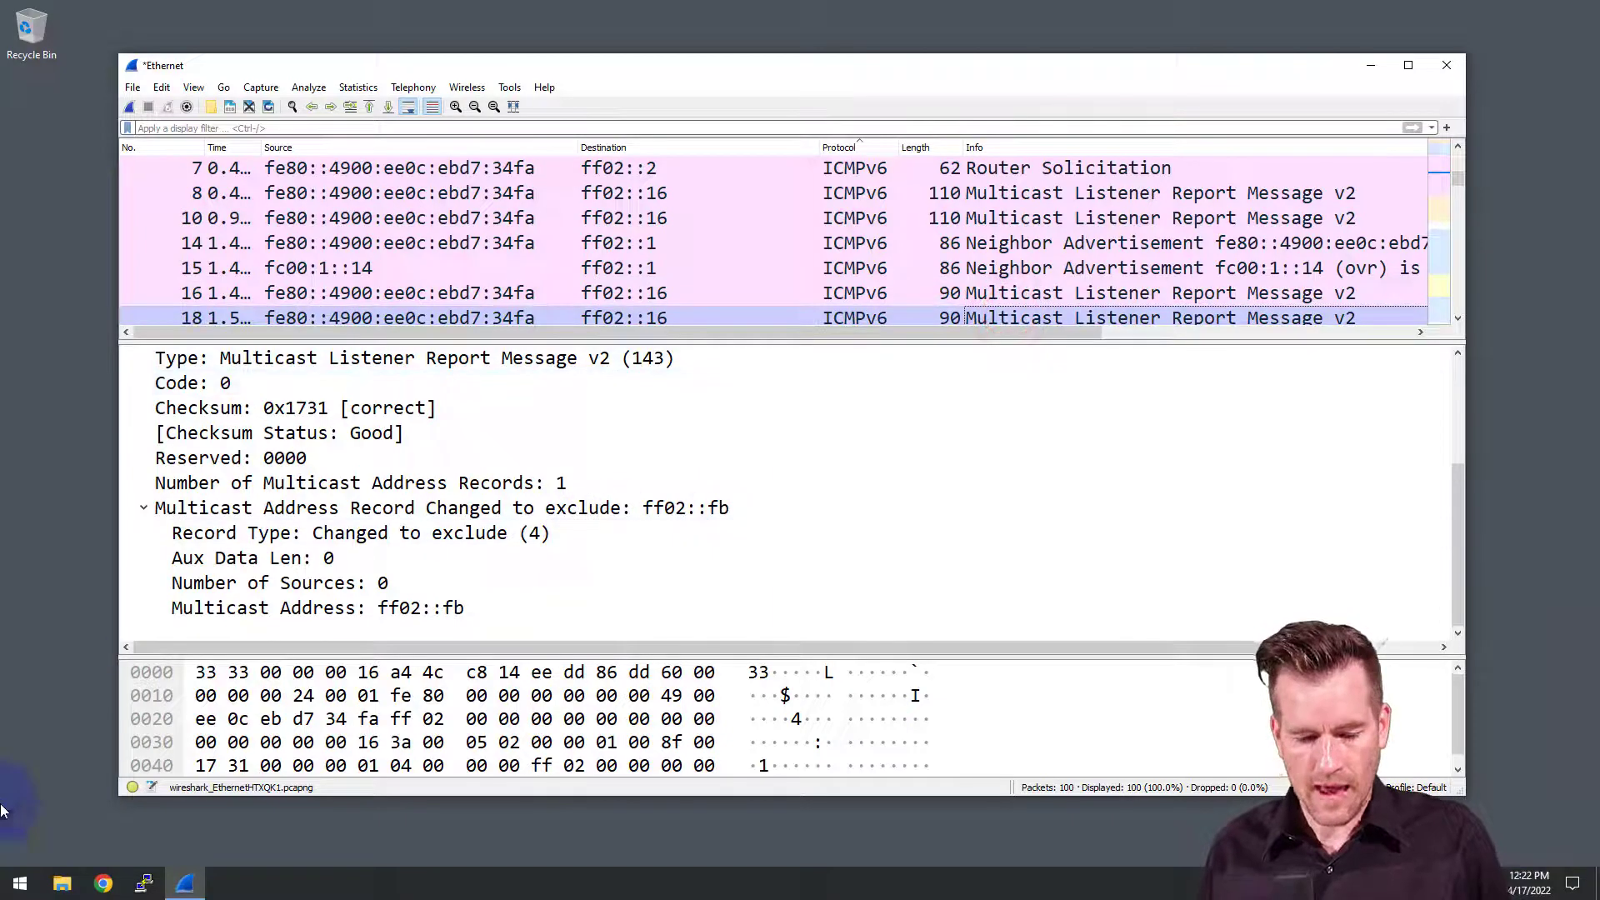
# Launch Command Prompt from the Windows search results
pyautogui.write('cm')
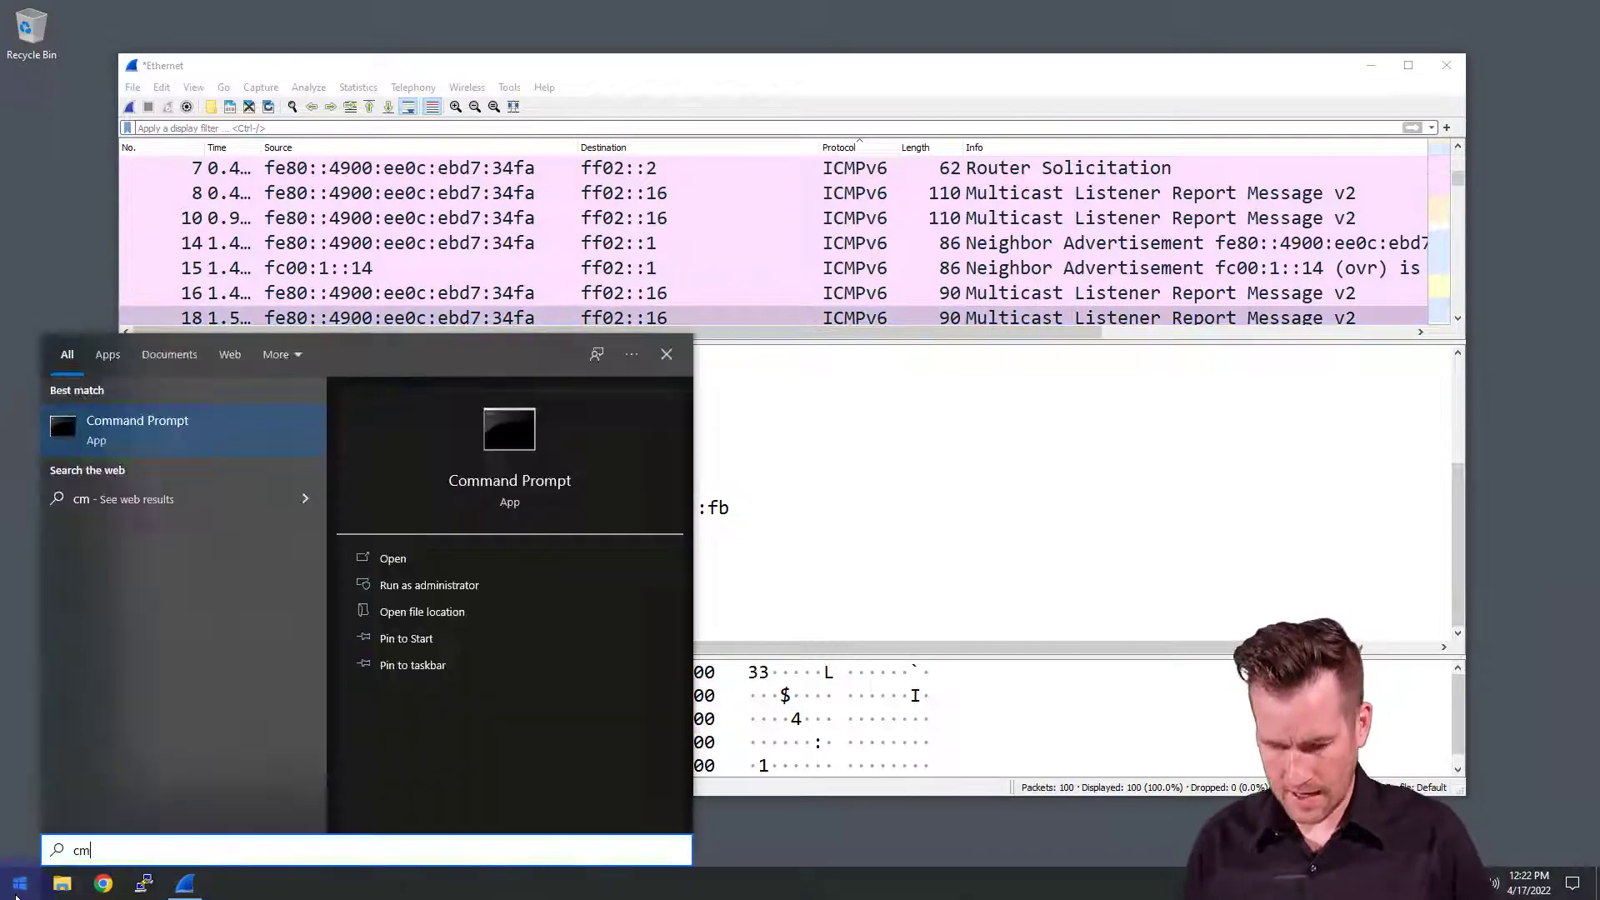
pyautogui.click(392, 558)
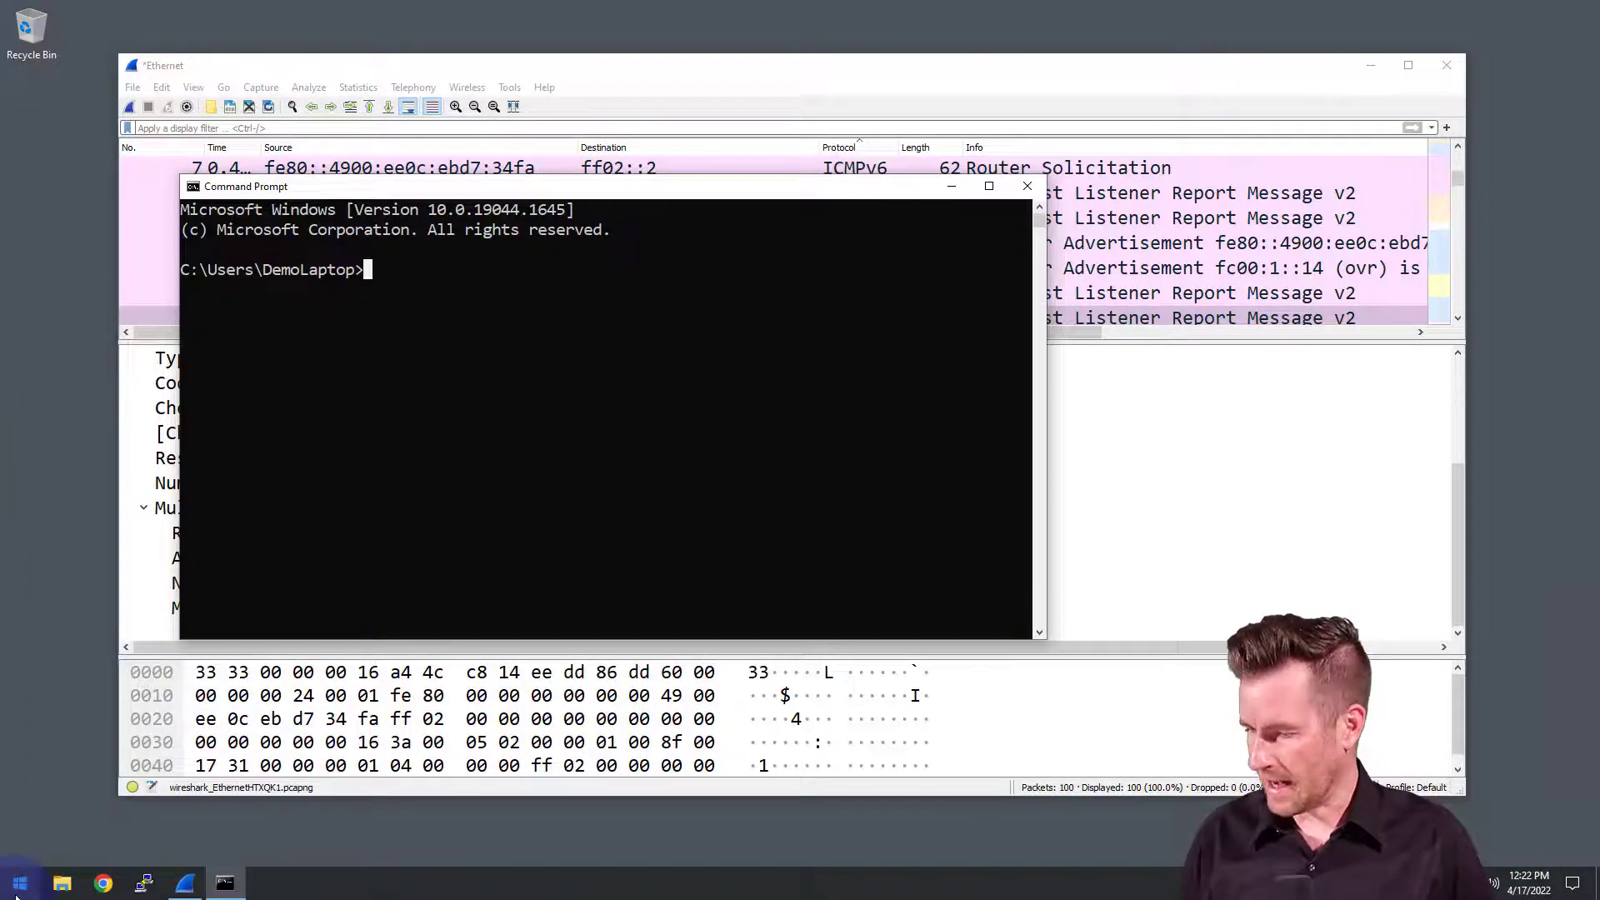
# Run netsh int ipv6 show joins to list joined IPv6 multicast groups
pyautogui.write('nets')
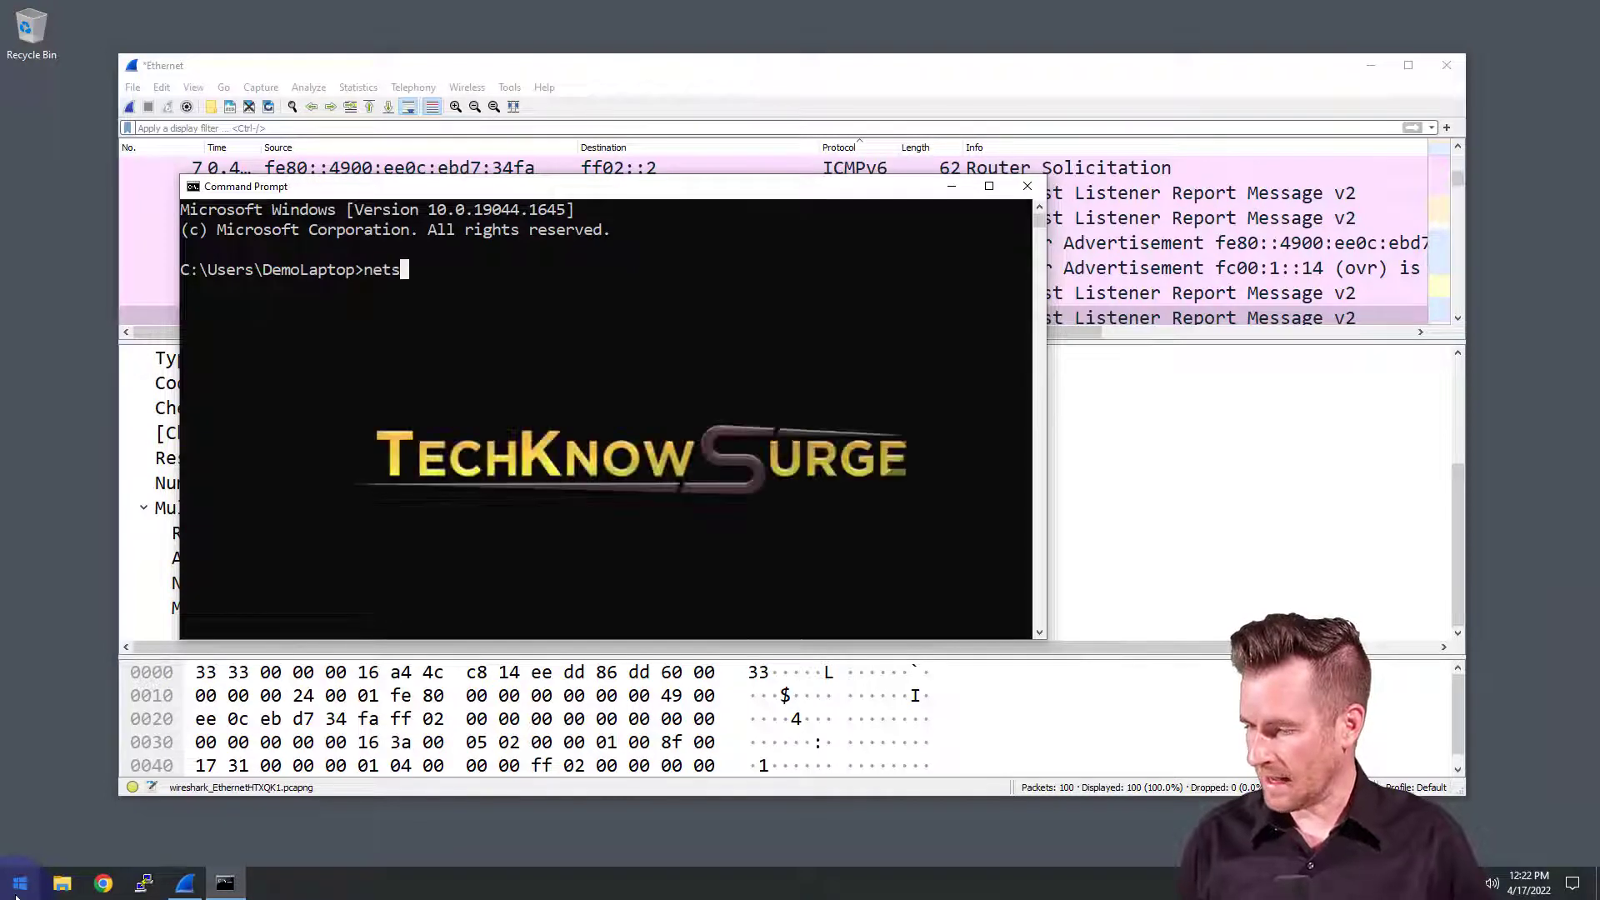
pyautogui.write('sh int')
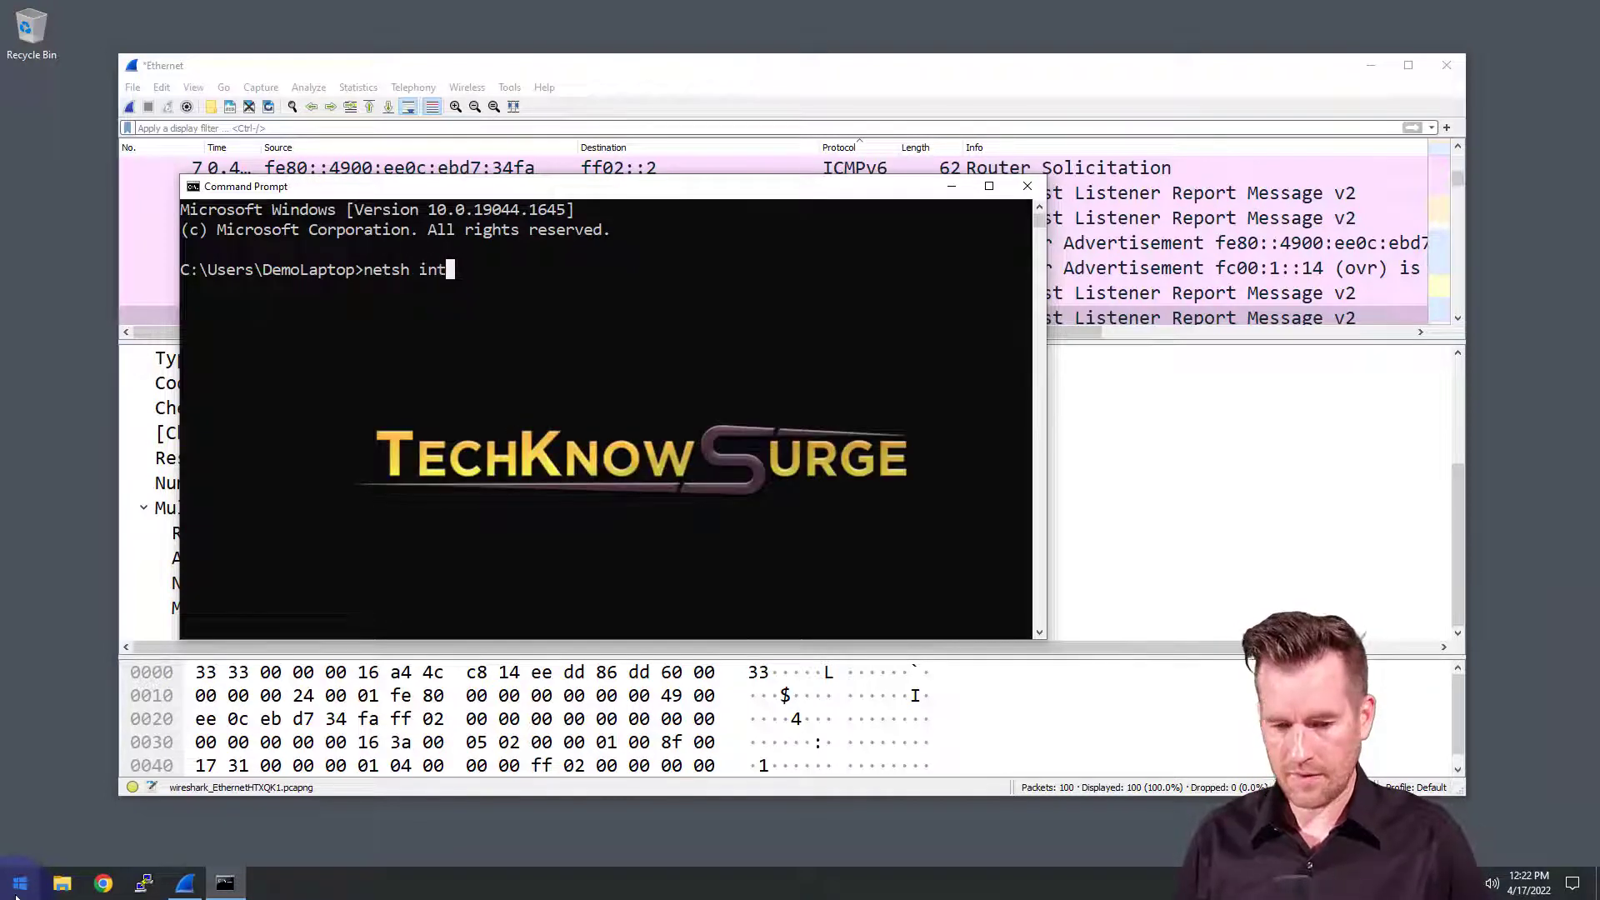
pyautogui.write('ip')
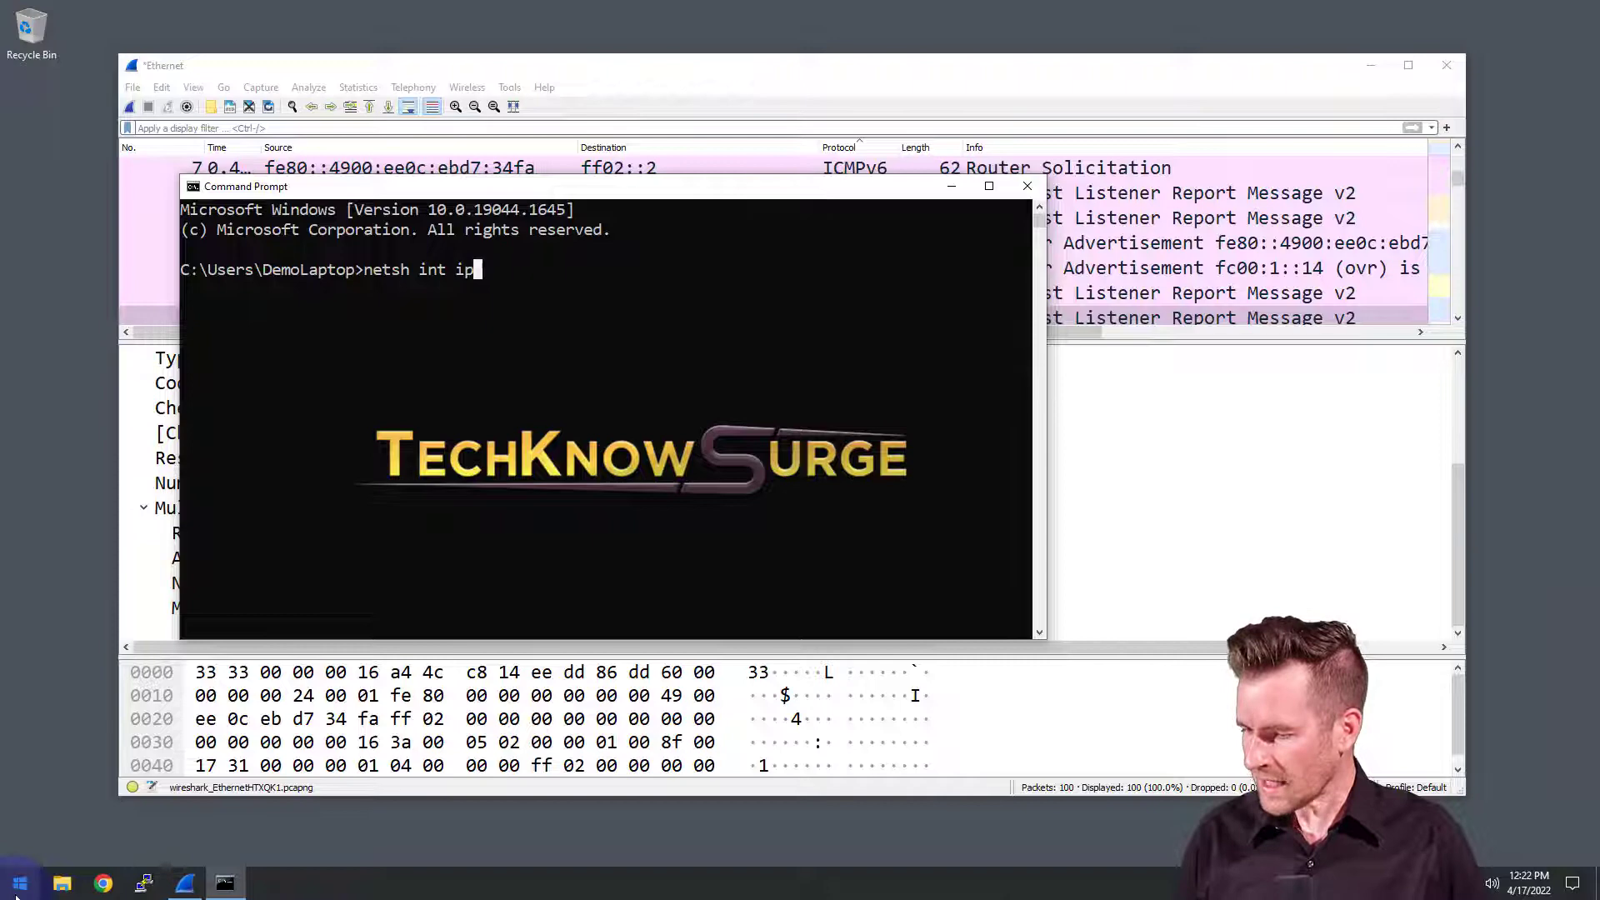
pyautogui.write('v6 show')
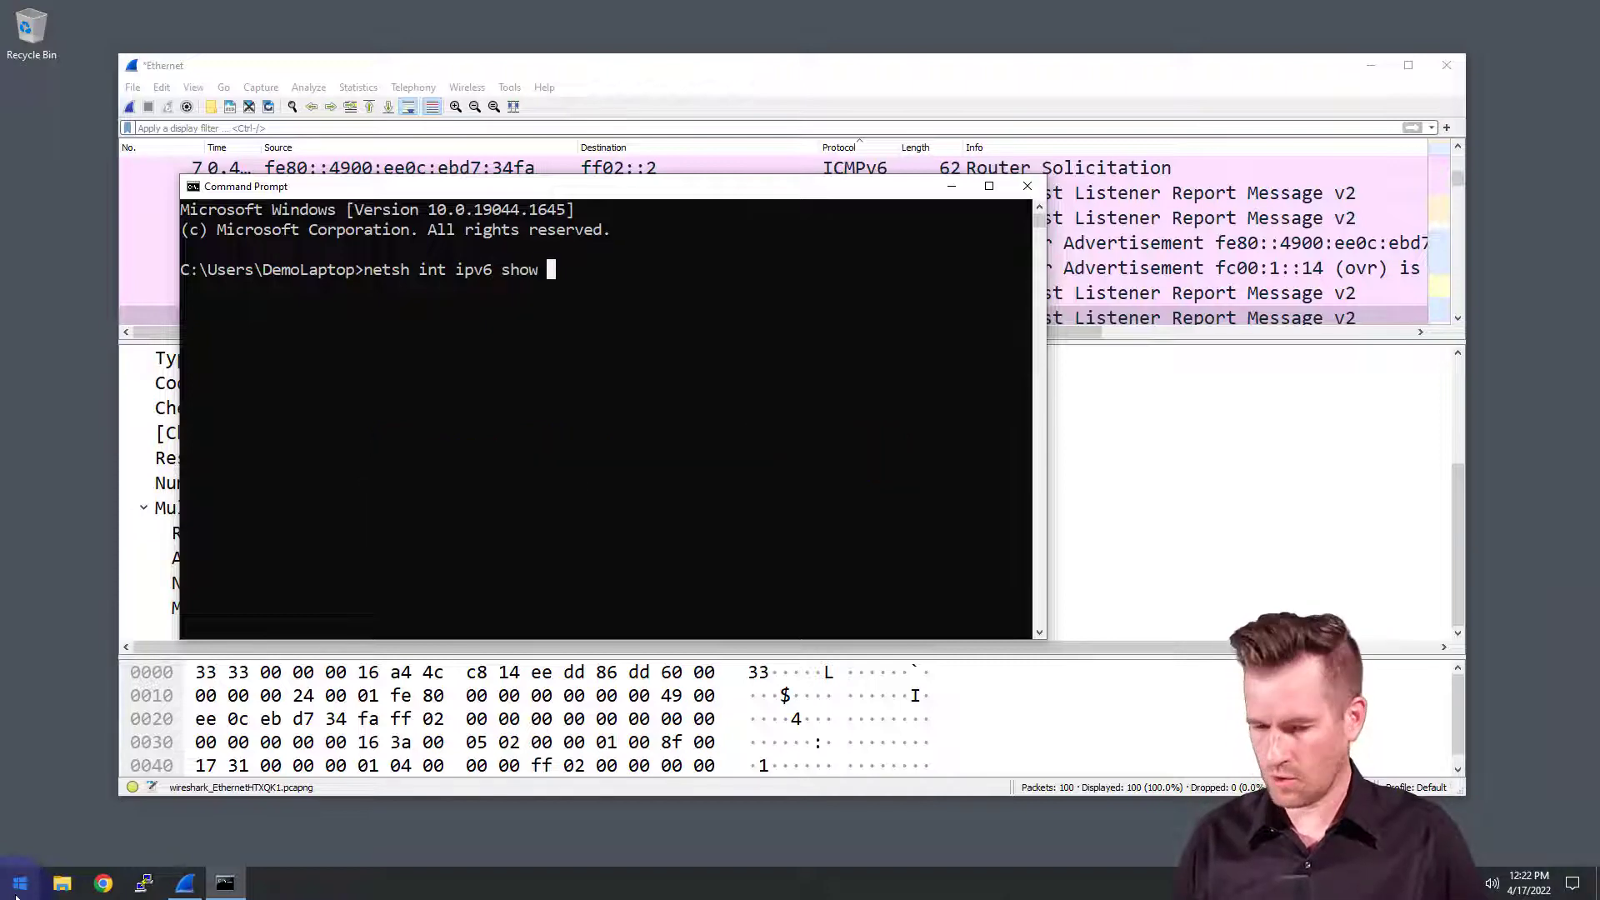
pyautogui.press('Return')
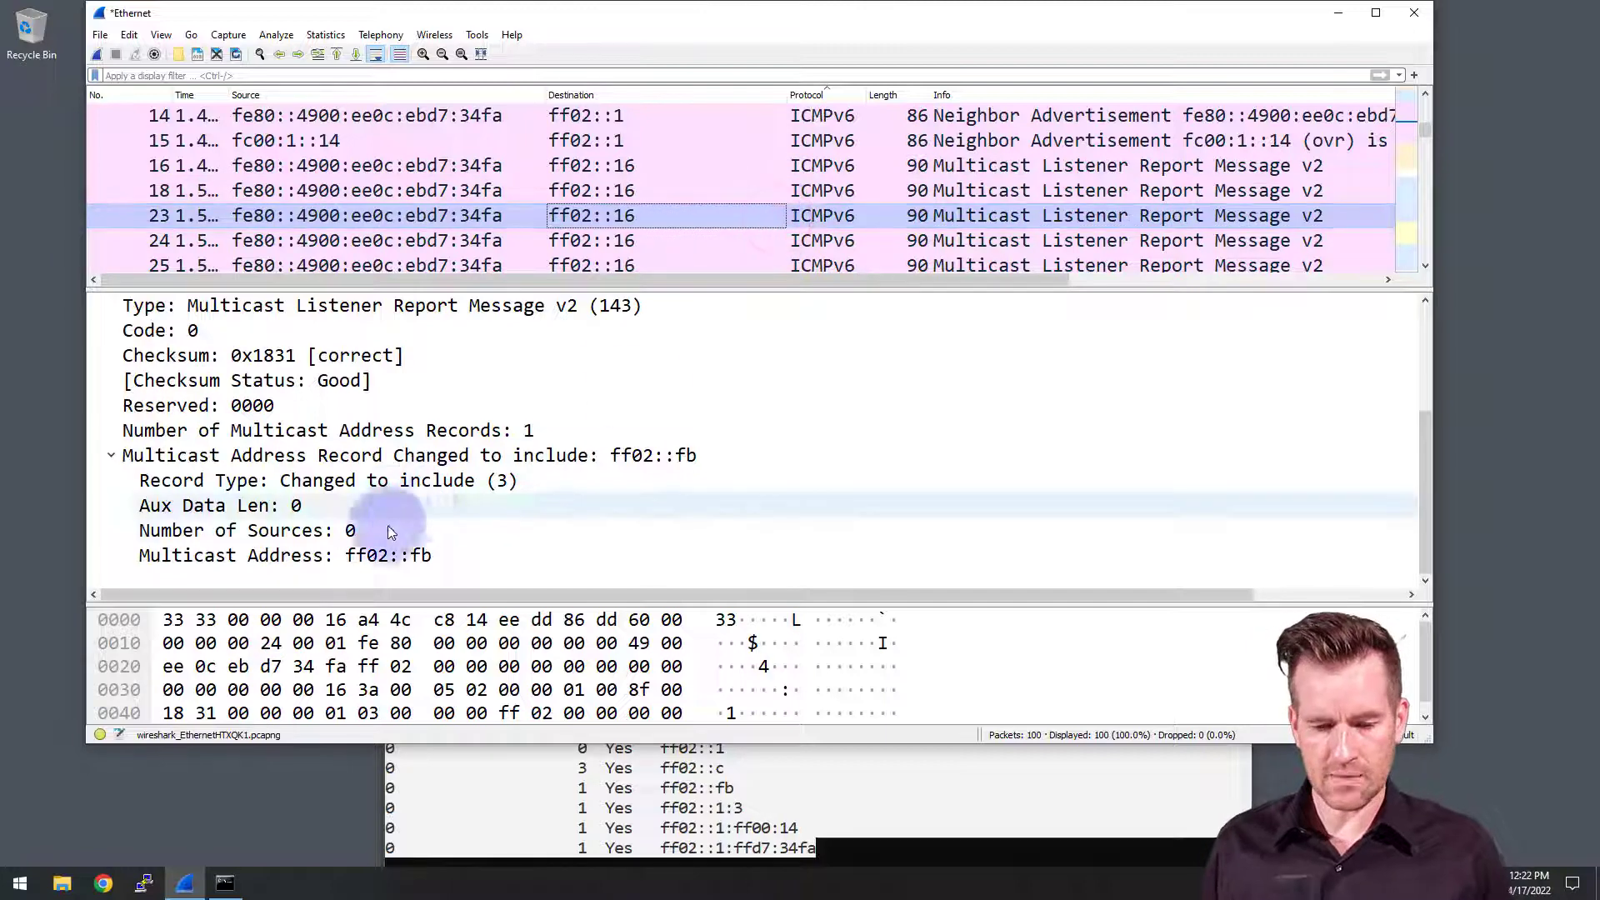
# Inspect the ff02::fb and ff02::c address records, then step through the later listener reports
pyautogui.click(285, 555)
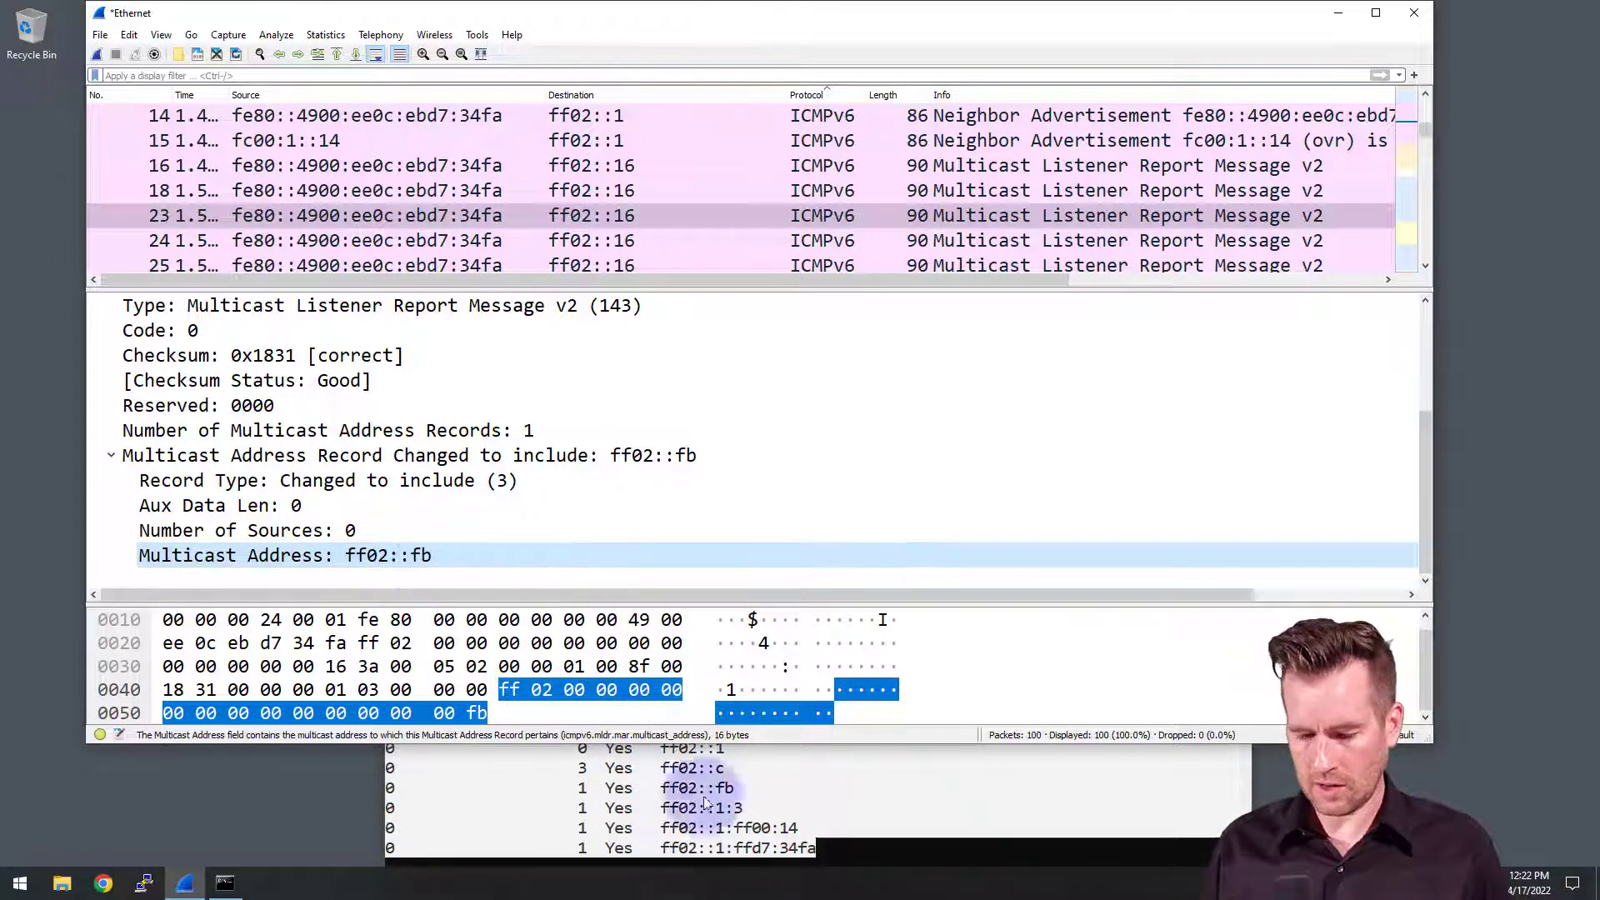
pyautogui.moveTo(703, 230)
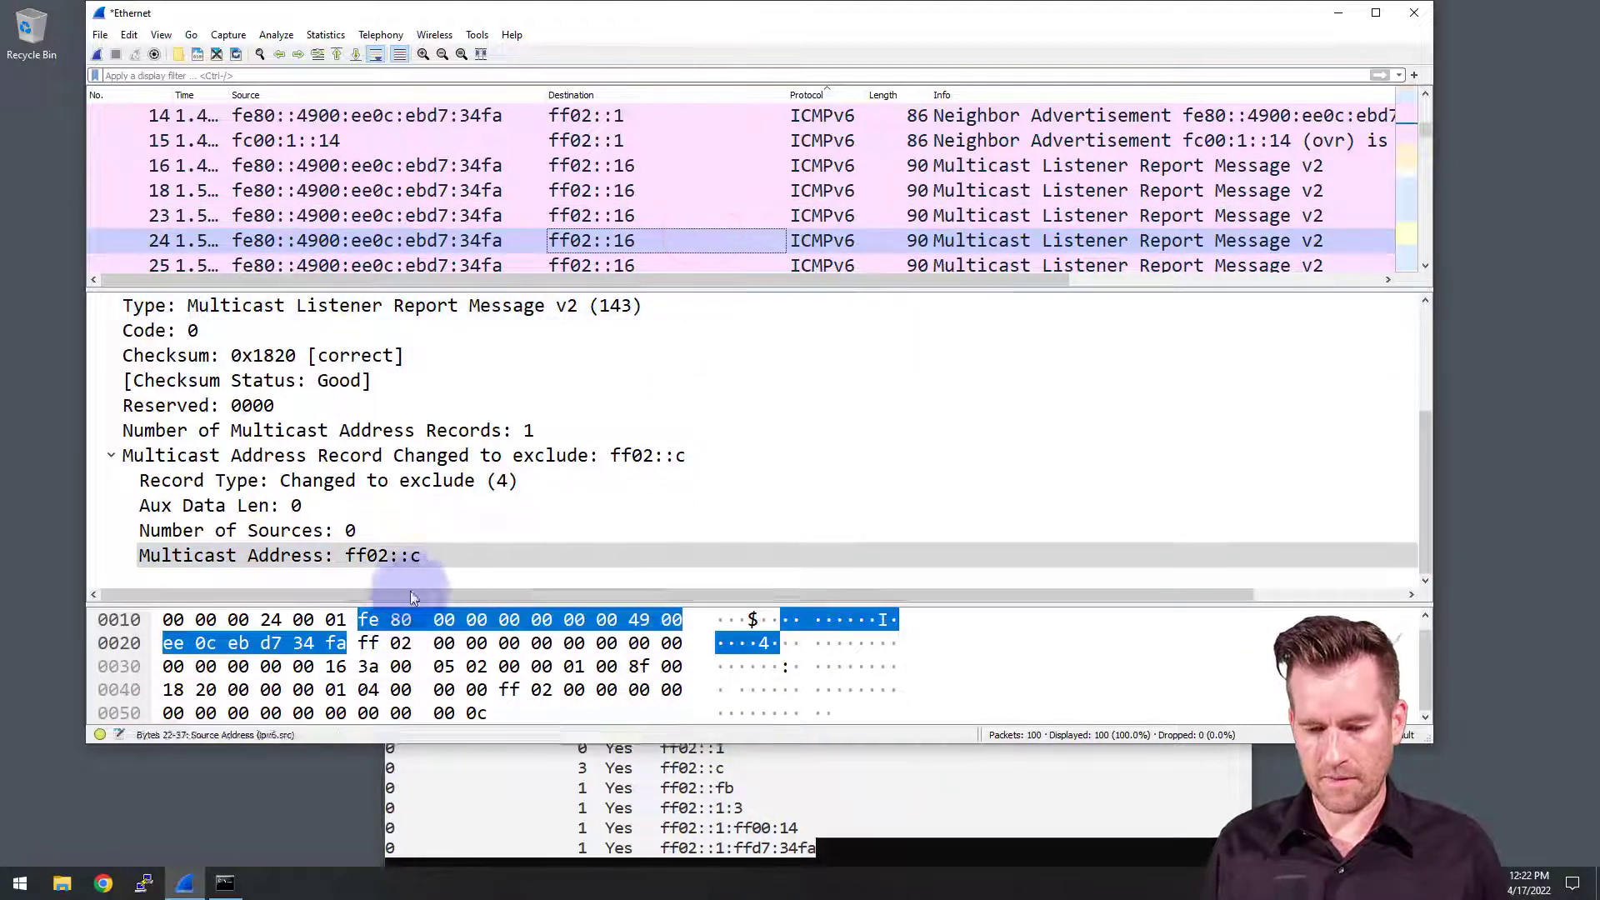
pyautogui.click(278, 555)
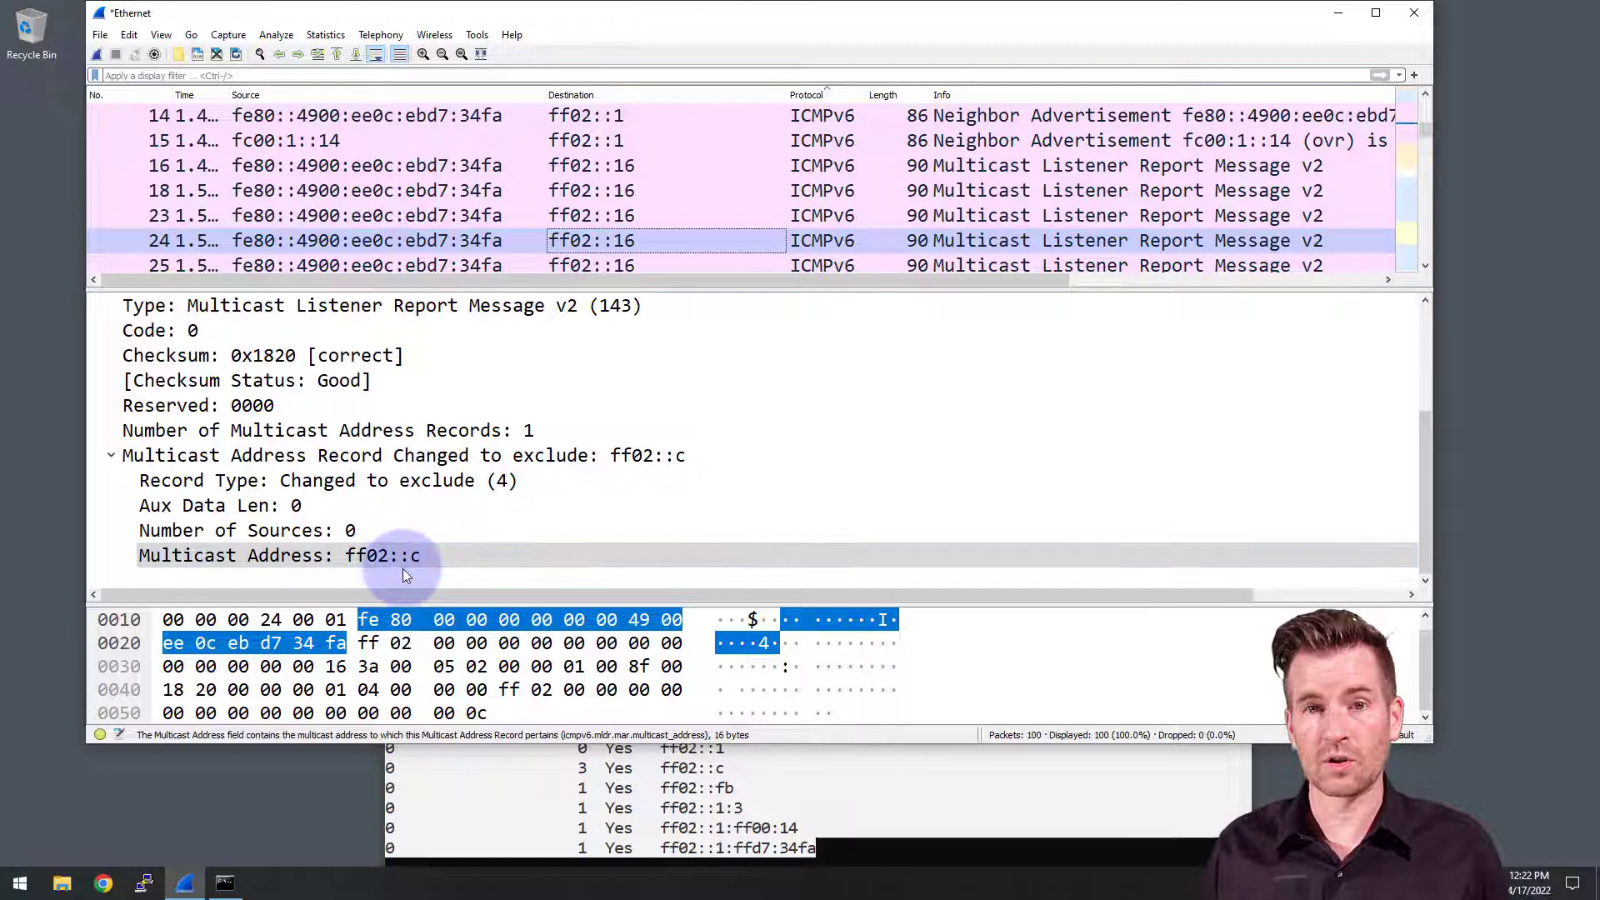
pyautogui.moveTo(509, 586)
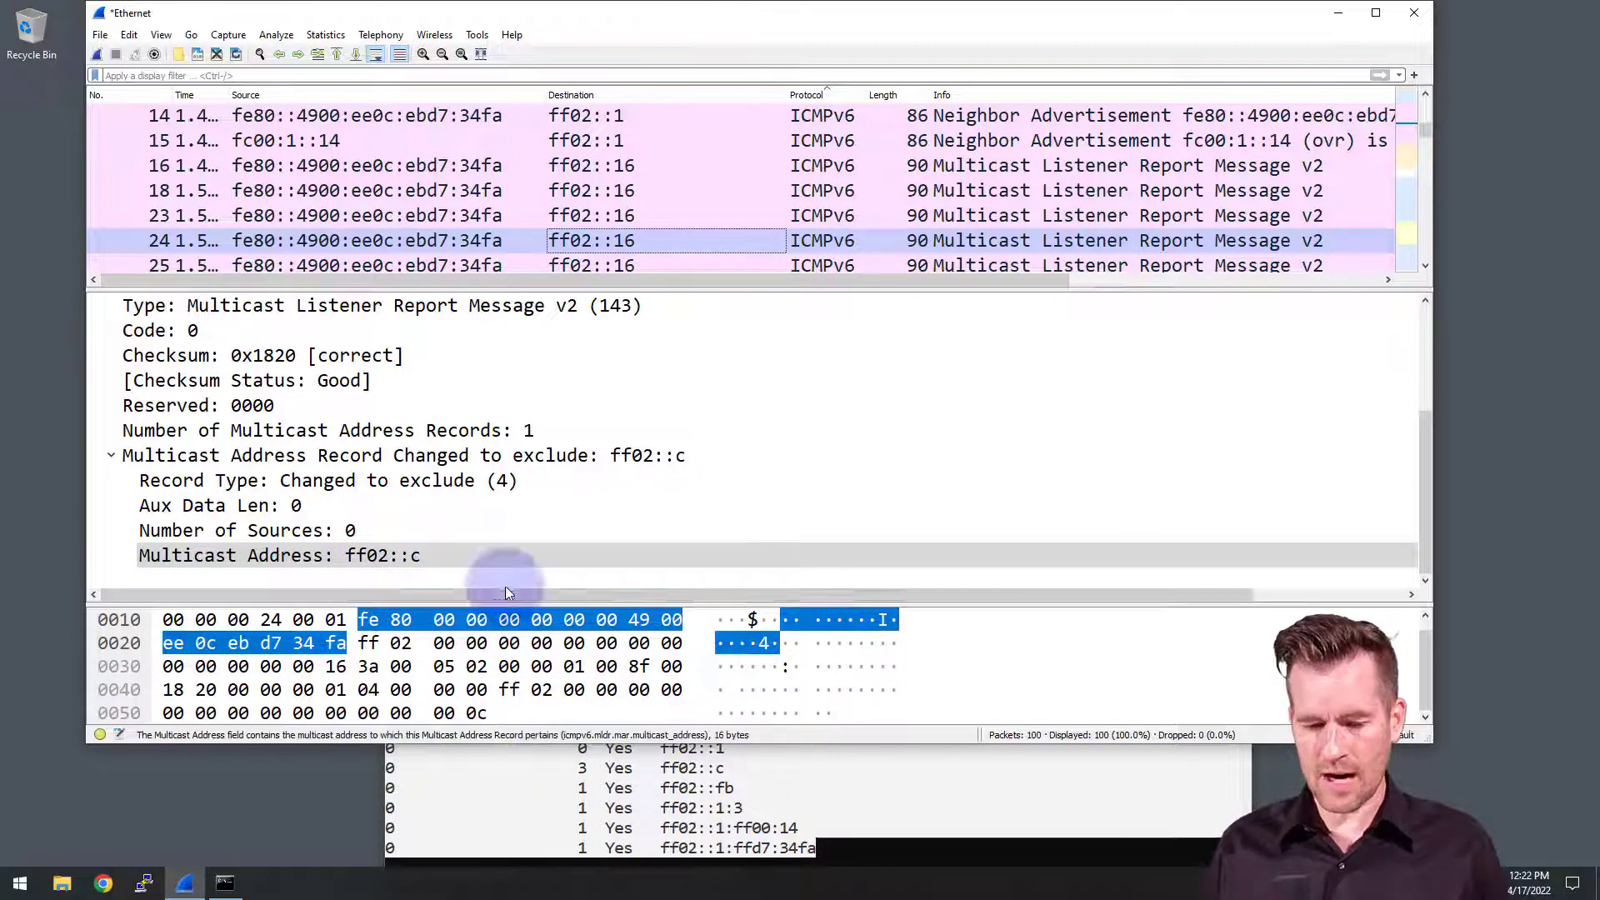
pyautogui.click(773, 265)
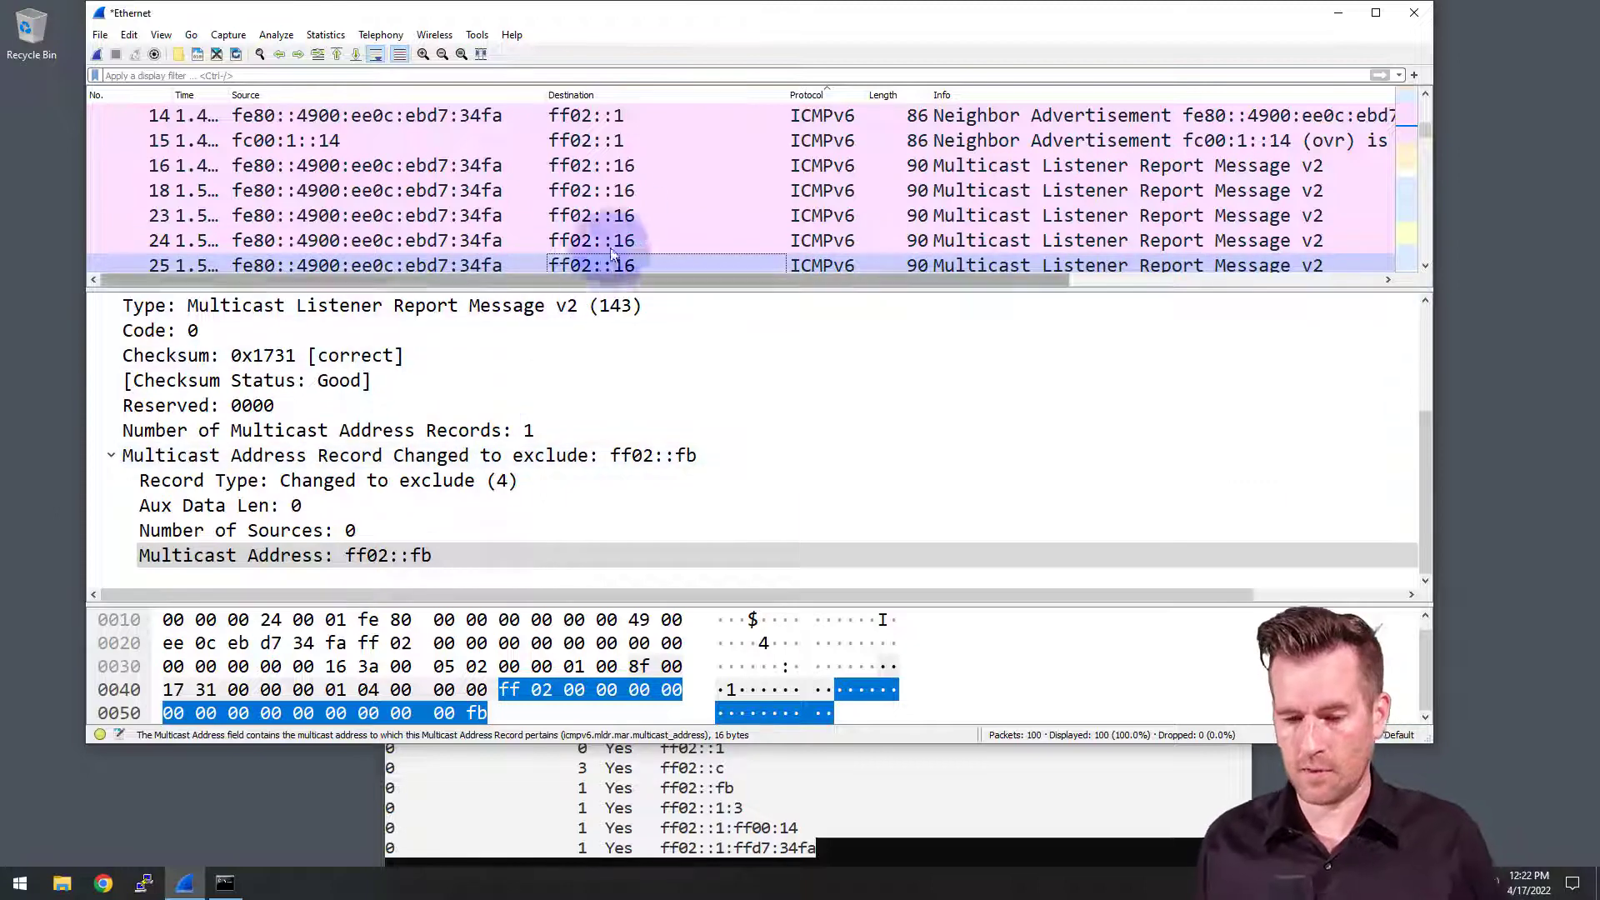
pyautogui.click(633, 140)
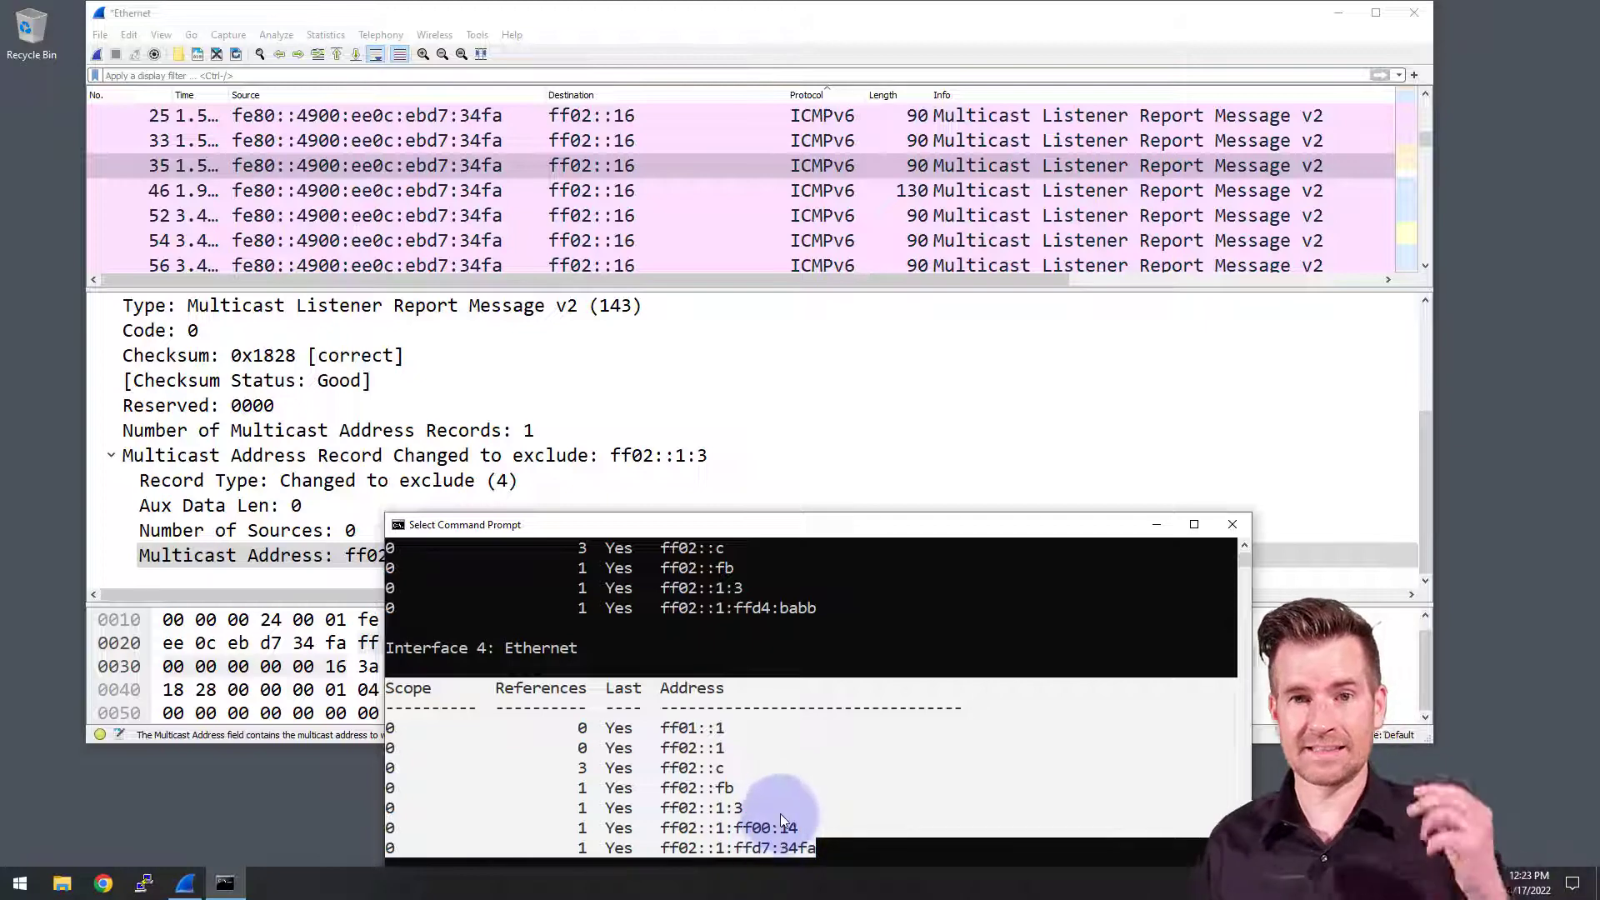
pyautogui.moveTo(775, 817)
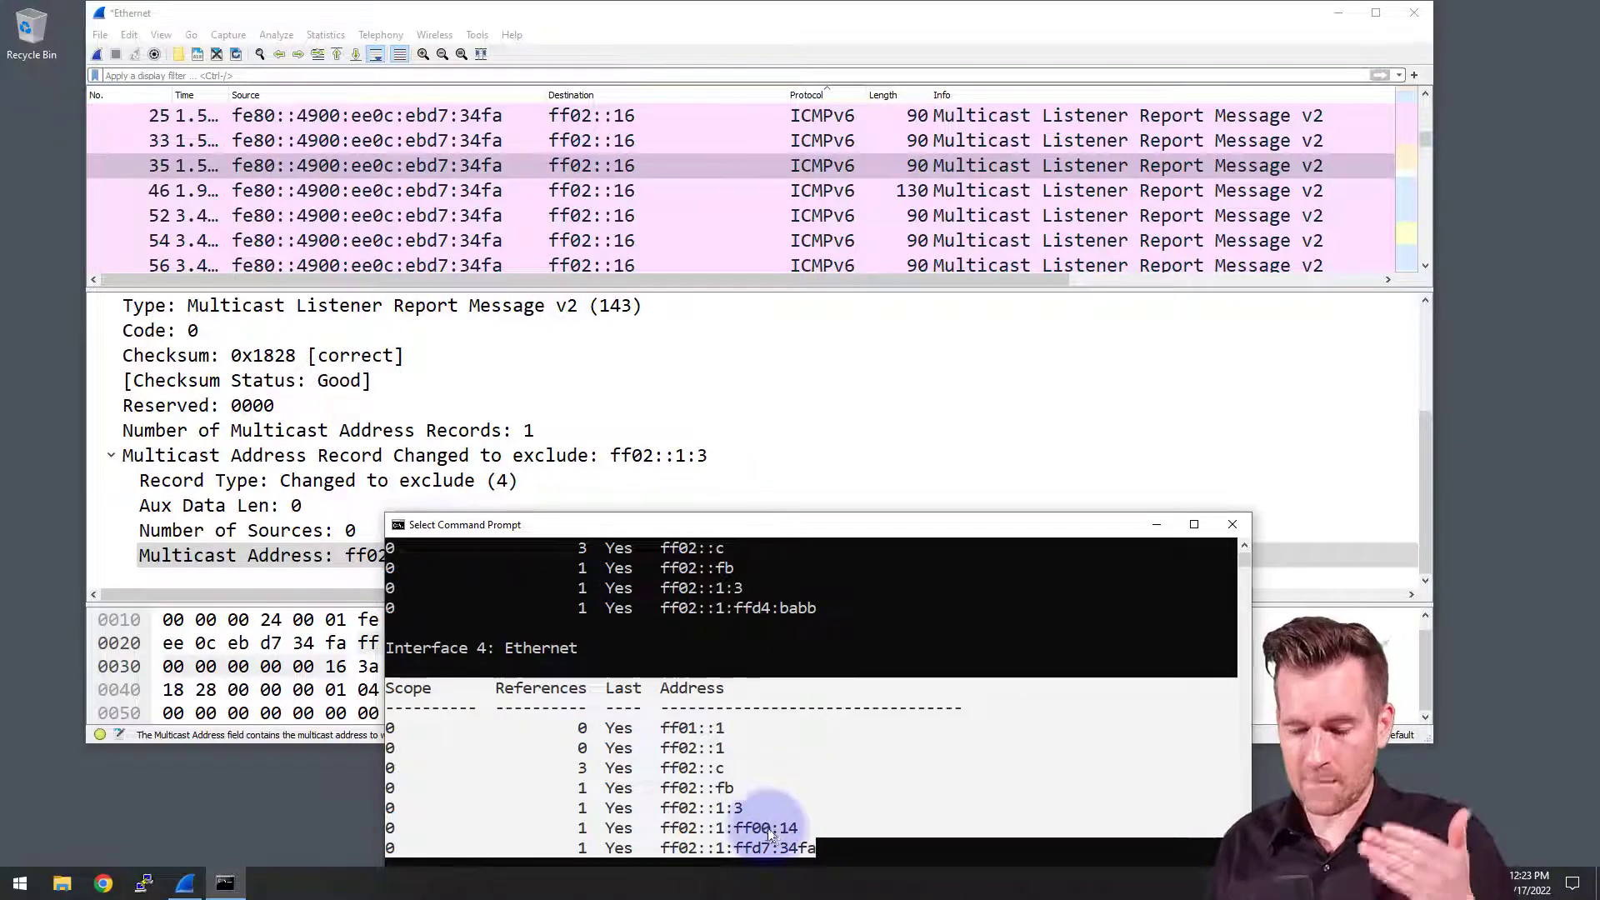
pyautogui.moveTo(677, 860)
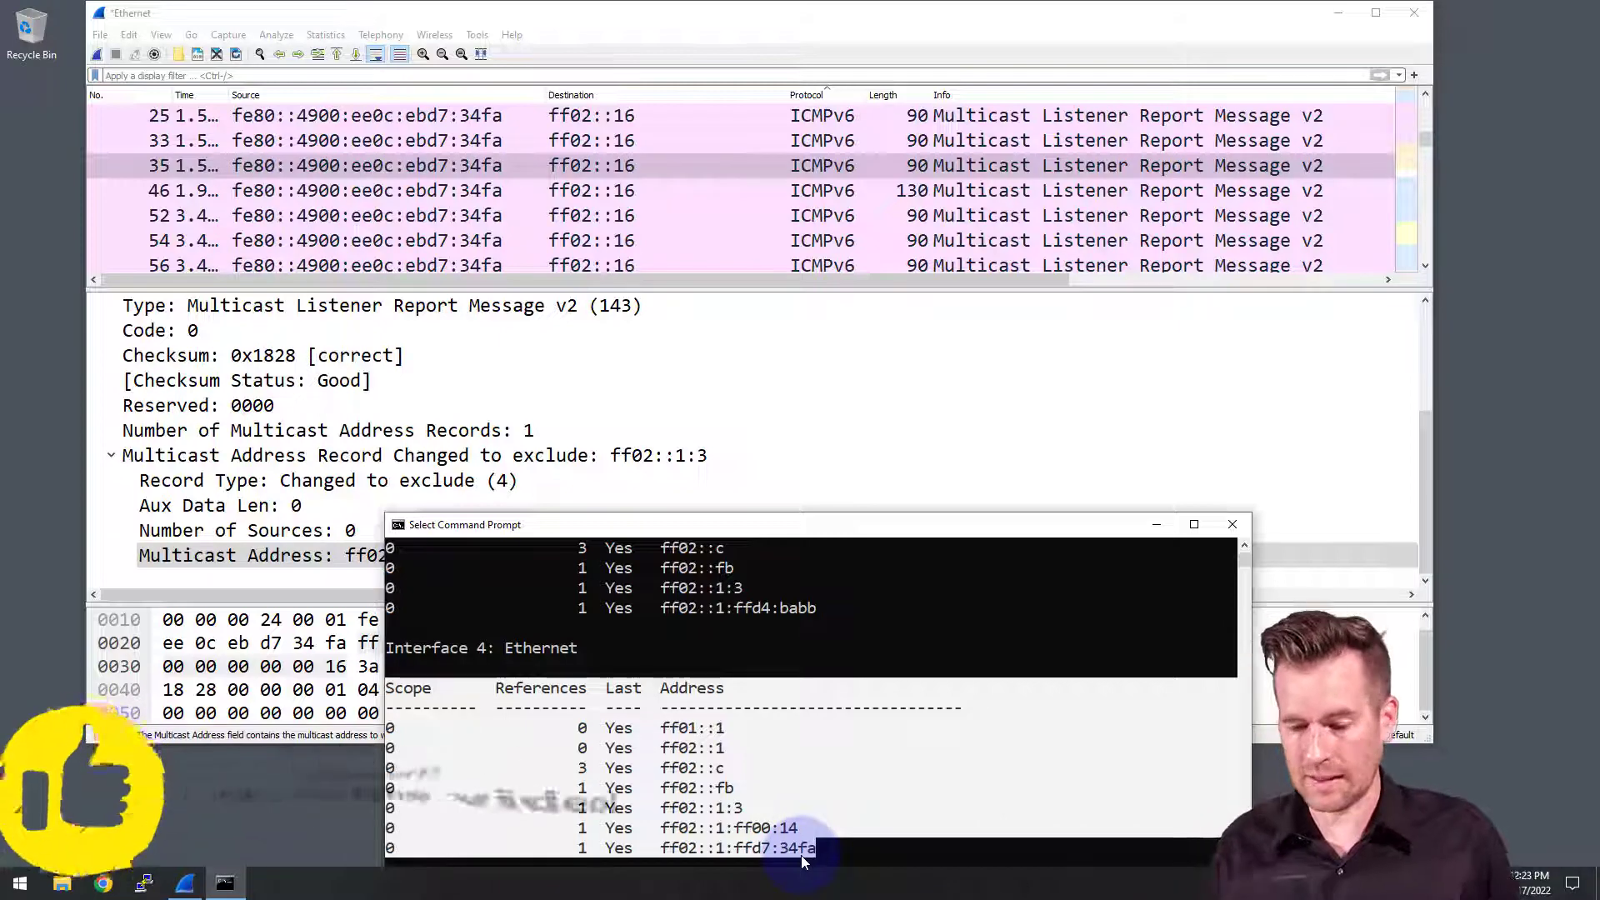
# Scroll the netsh output to its end and enter ipconfig at the prompt
pyautogui.scroll(-3)
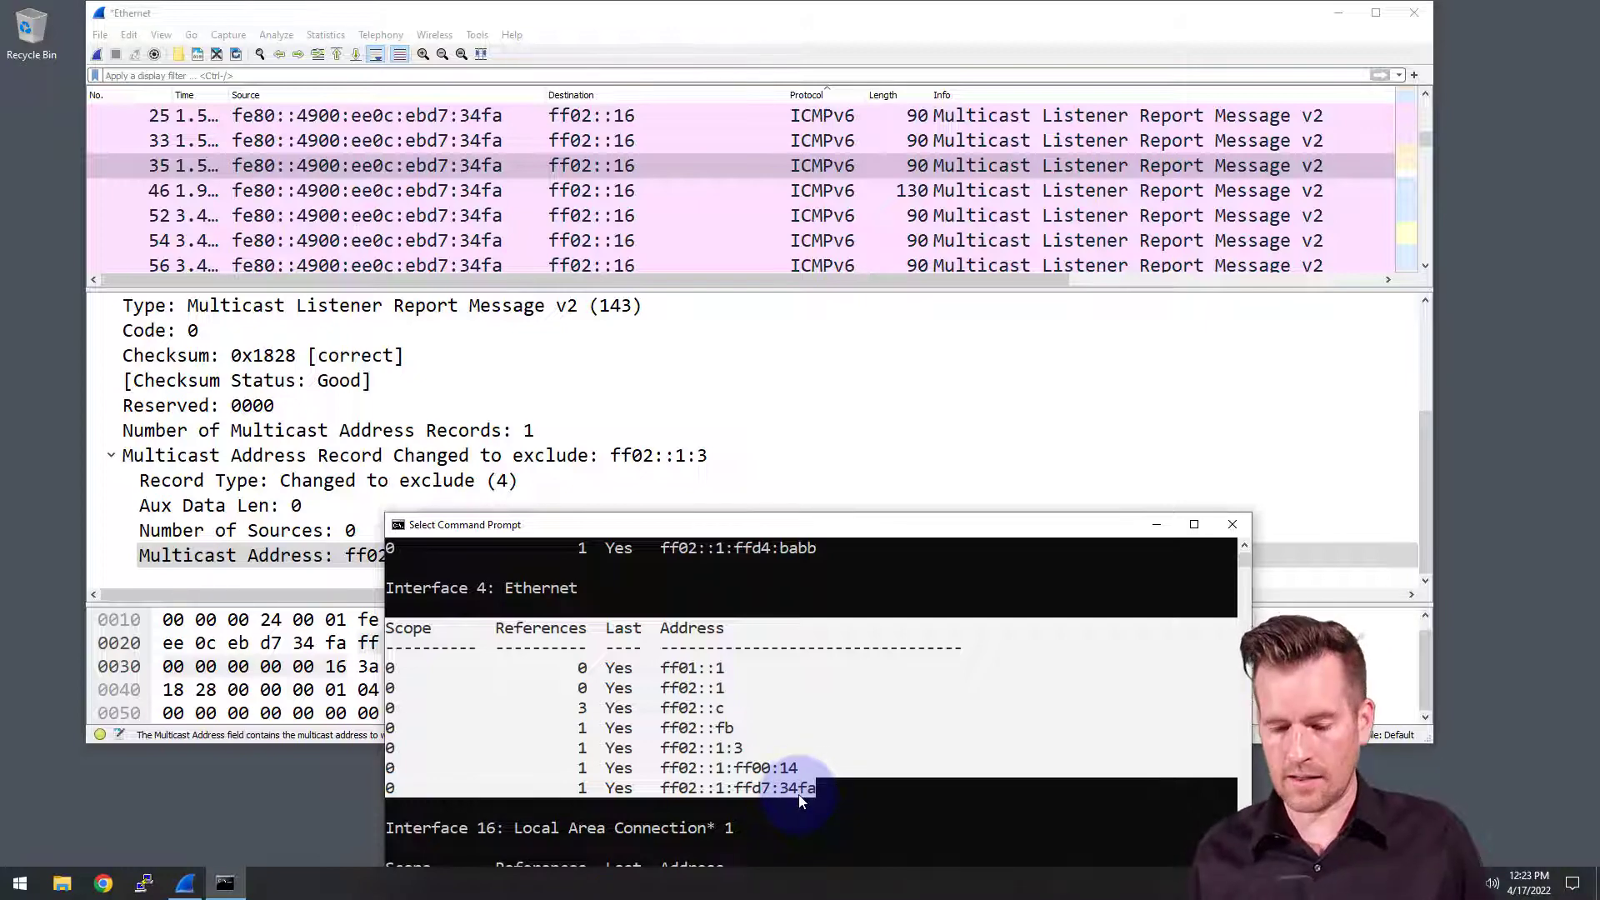
pyautogui.scroll(-3)
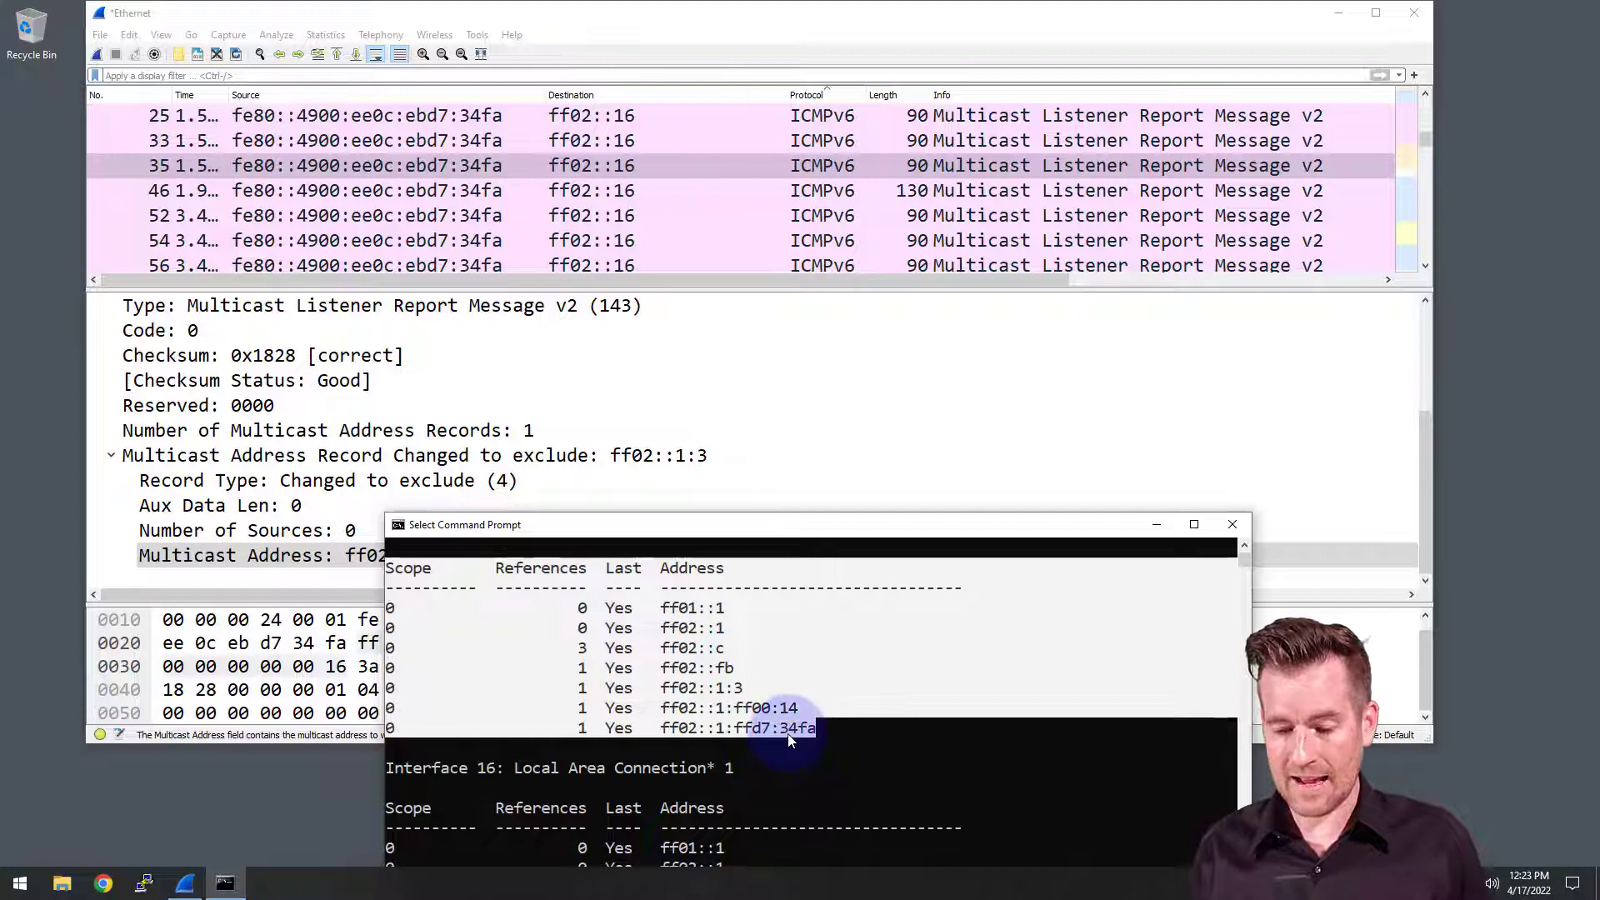
pyautogui.scroll(-3)
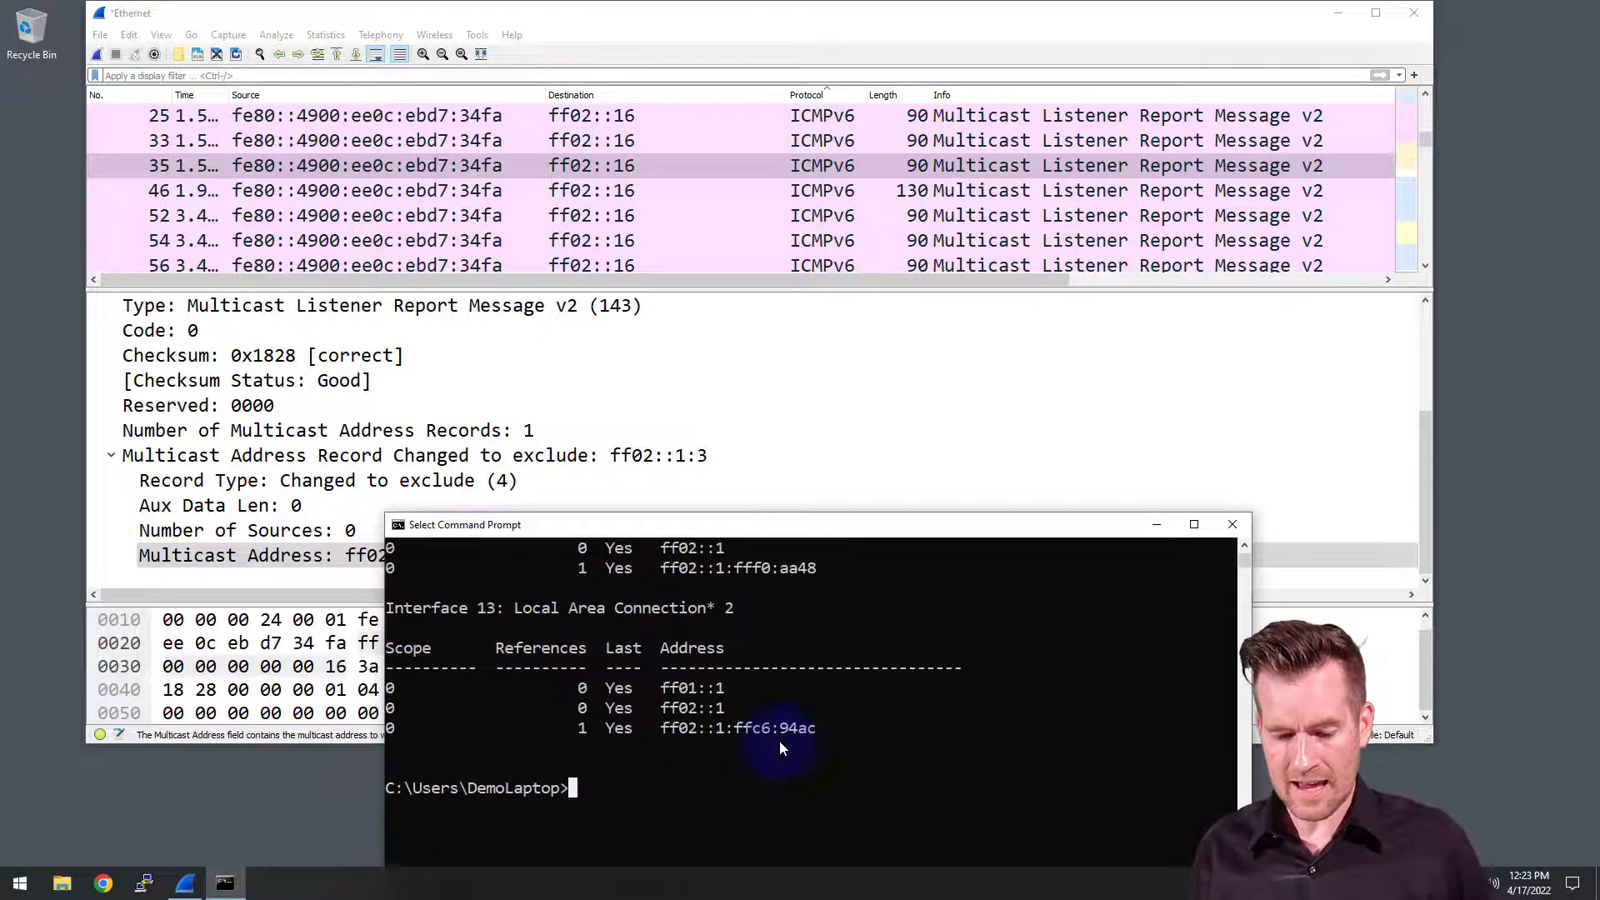
pyautogui.write('ipconfig')
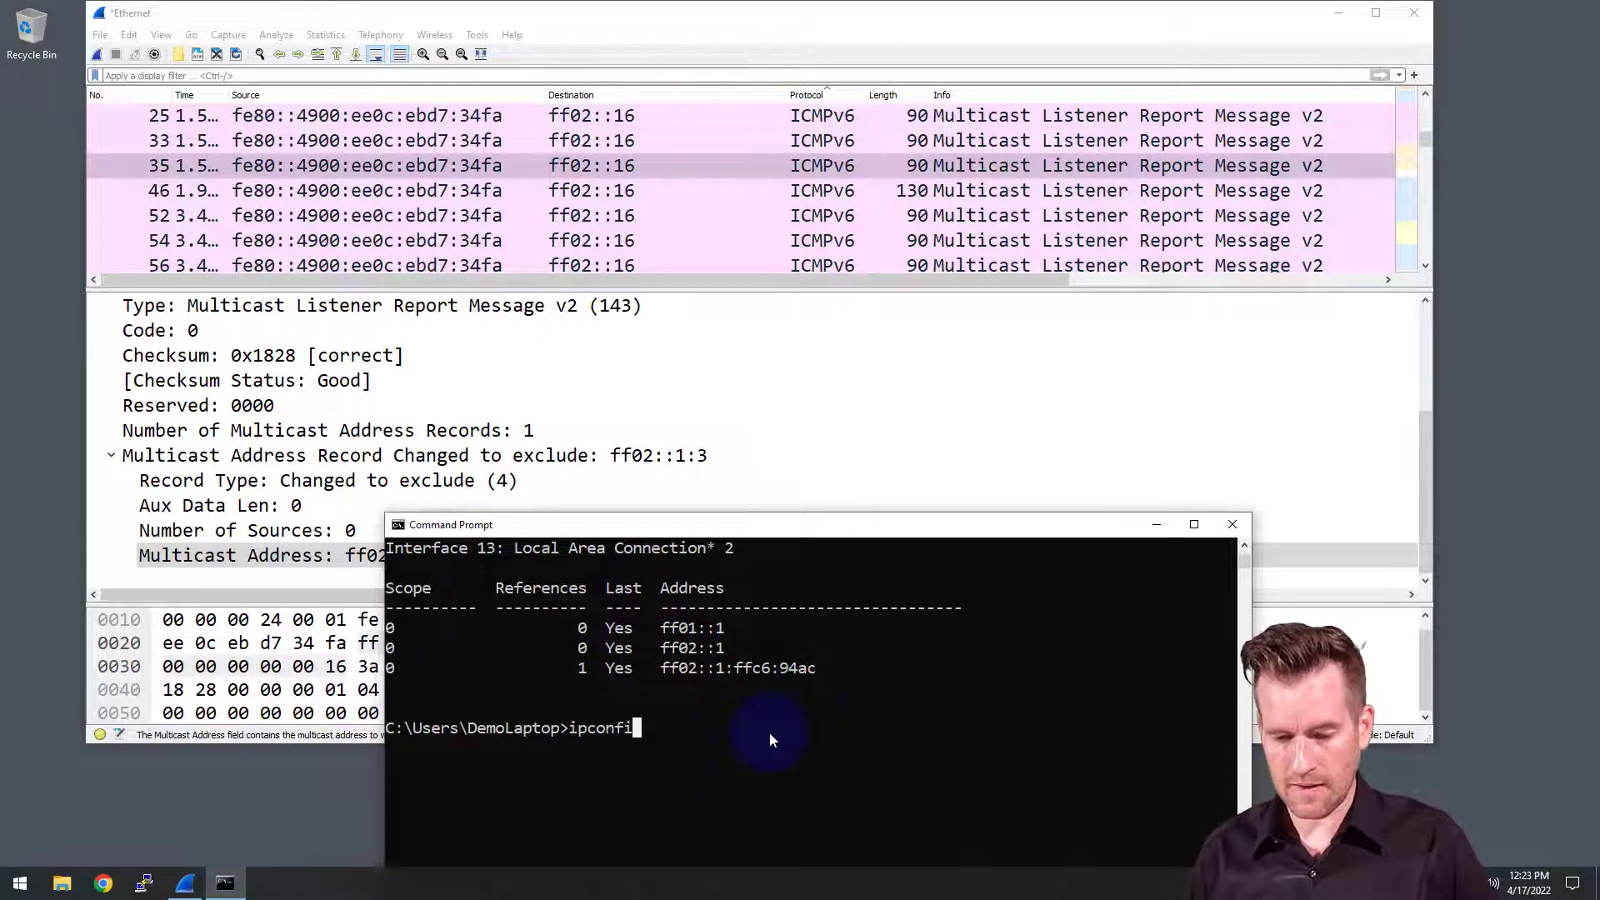